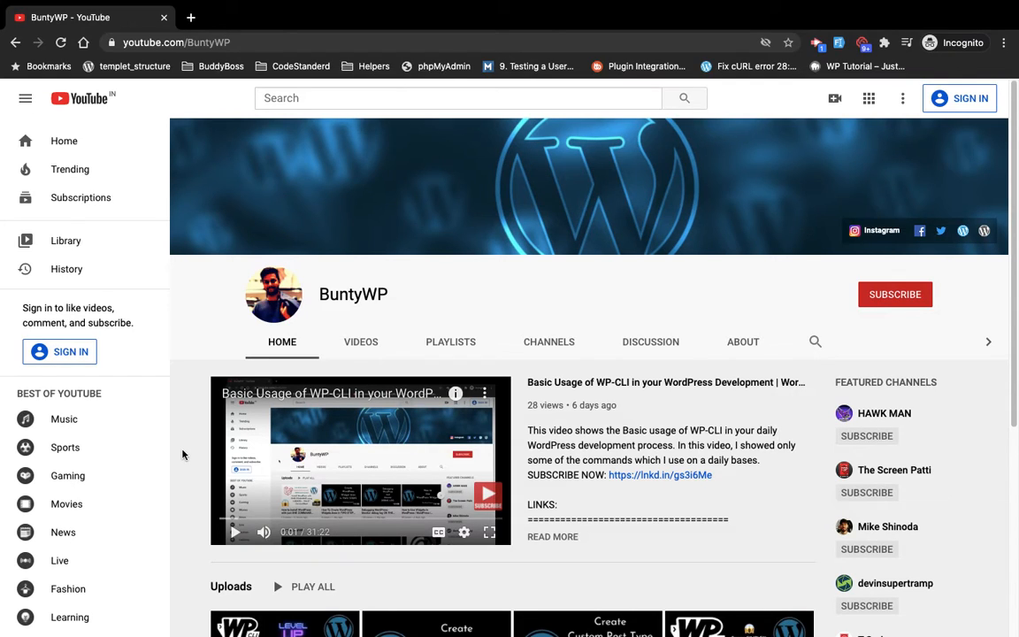
mouse_move(181, 336)
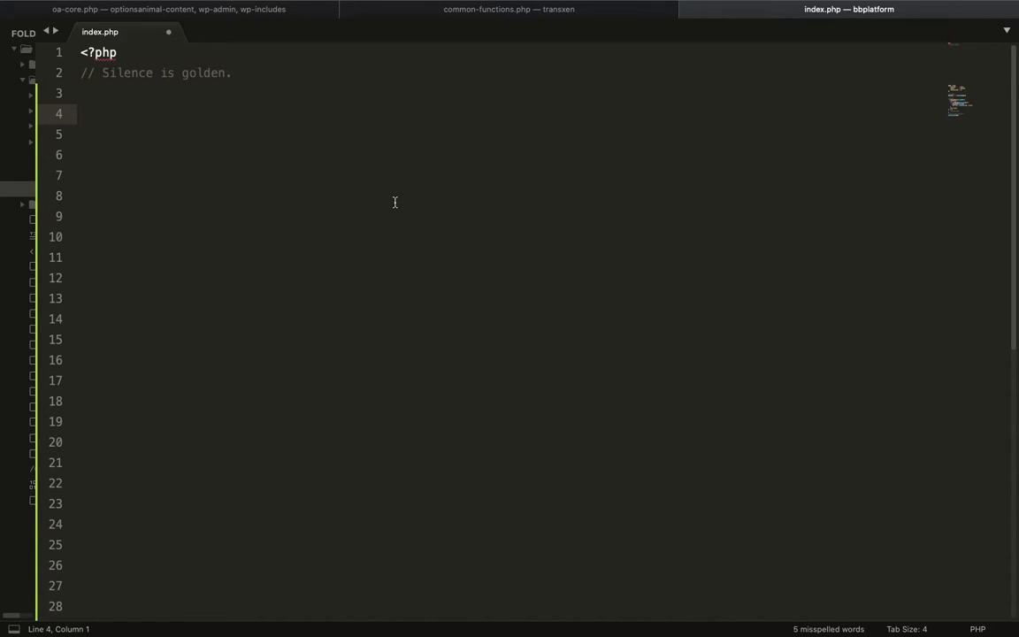
Step: Write the debug line echo '<pre>'; print_r( $var ); echo '</pre>'; and start a new line below it
type("echo '")
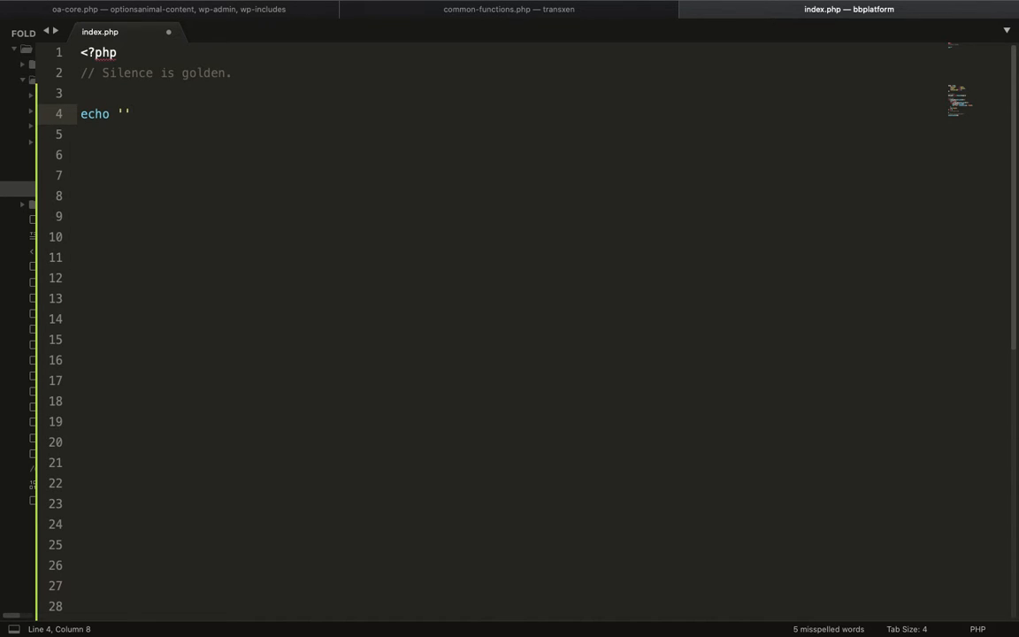
type("<p>")
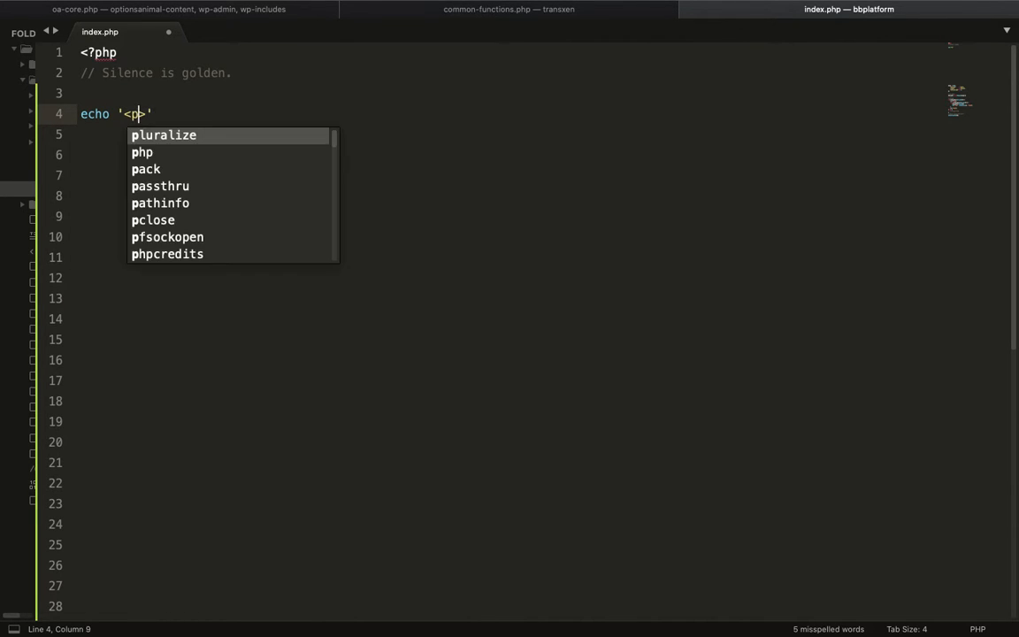
type("re>")
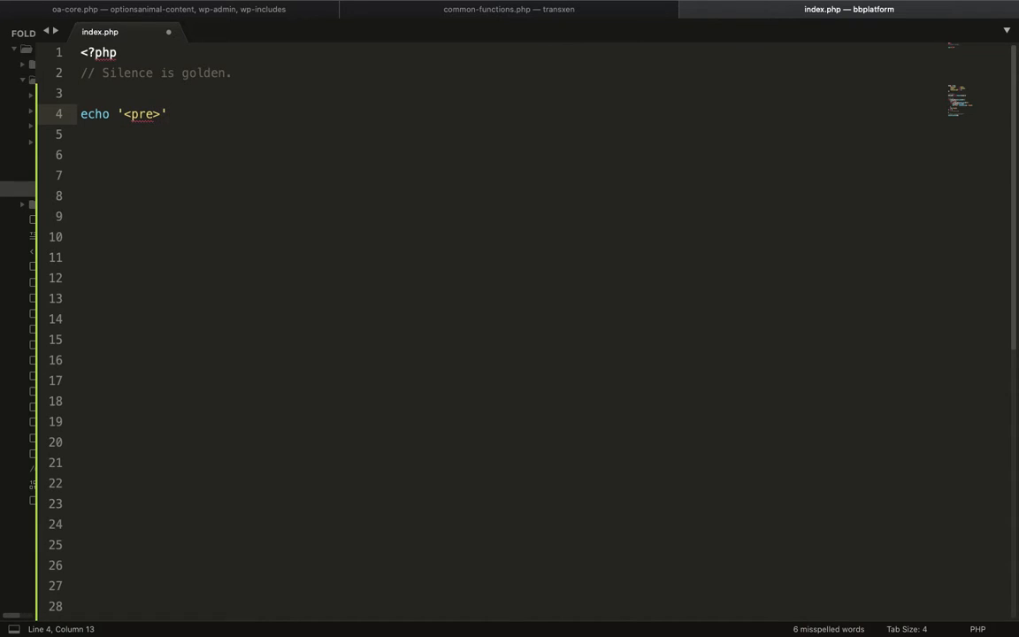
type("; echi")
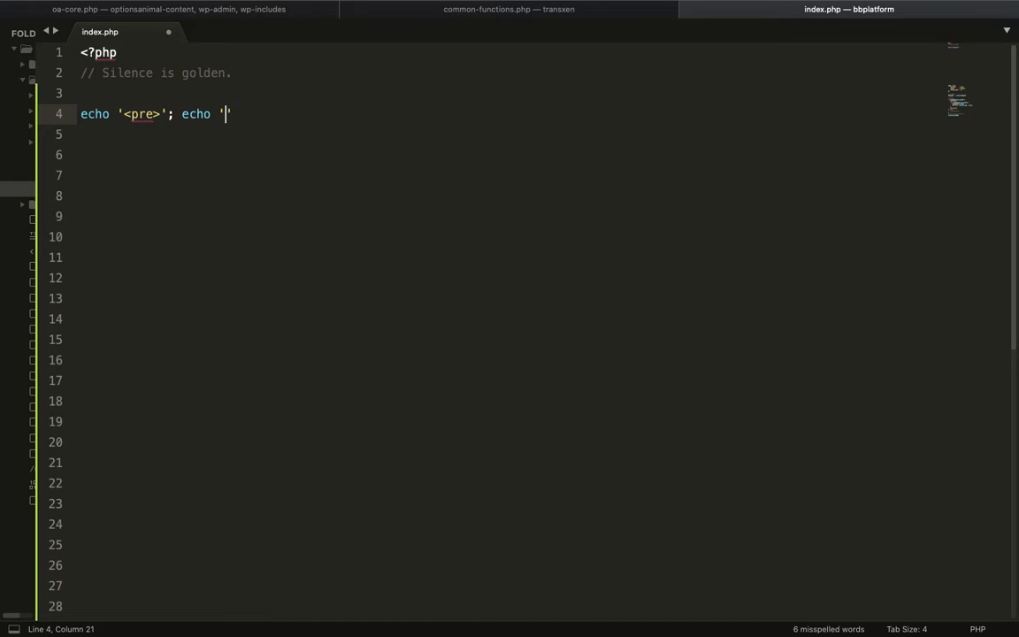
type("</pre>")
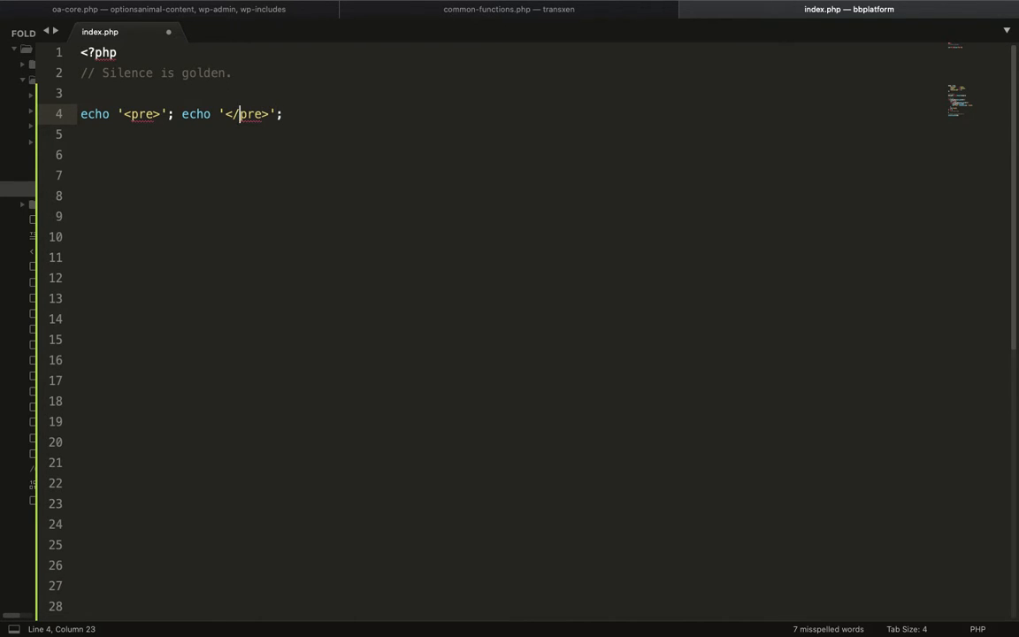
type("print_r(")
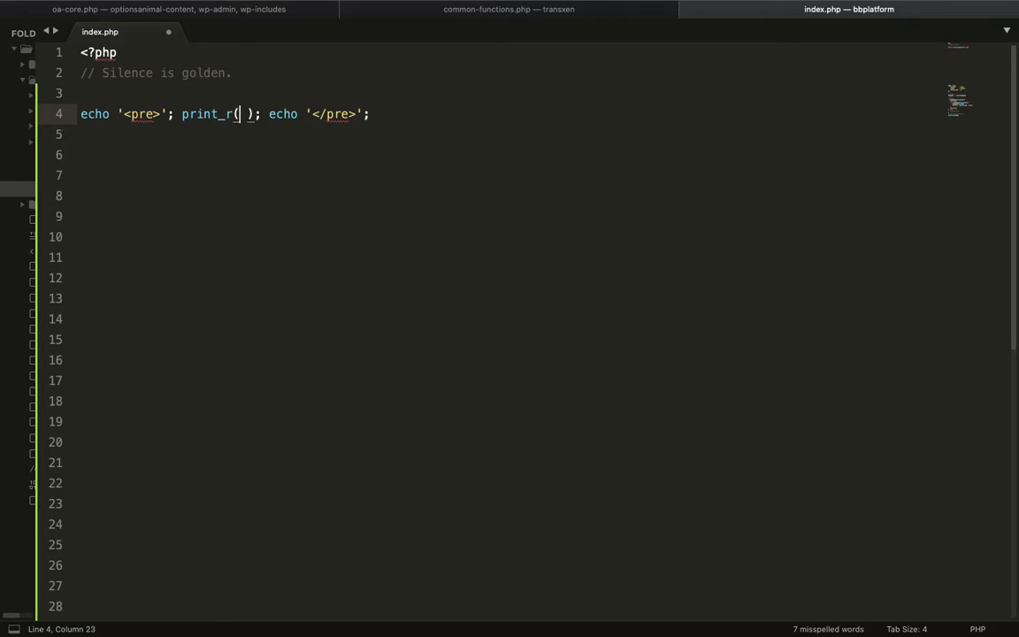
type("$var")
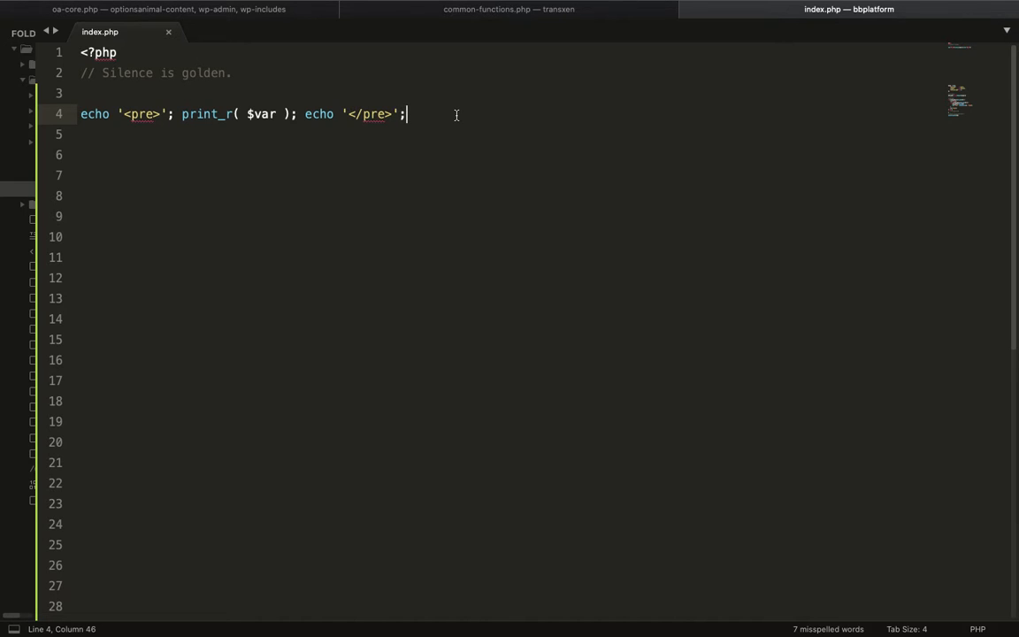
key("Home")
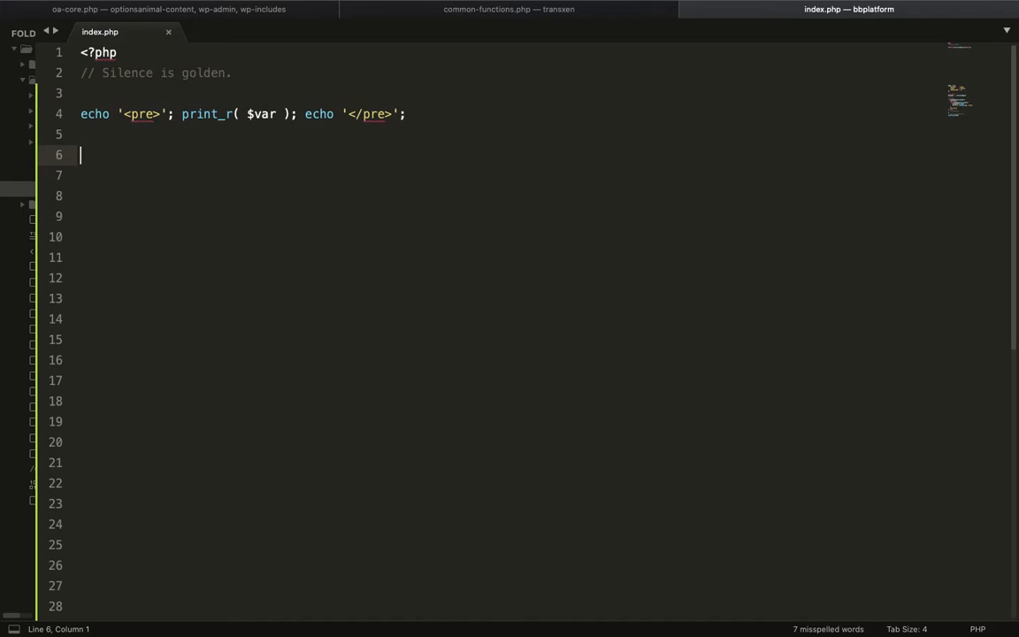
Step: Expand the 'arrp' trigger on line 6 into a second pre-wrapped print_r() line, comparing it with line 4
type("a")
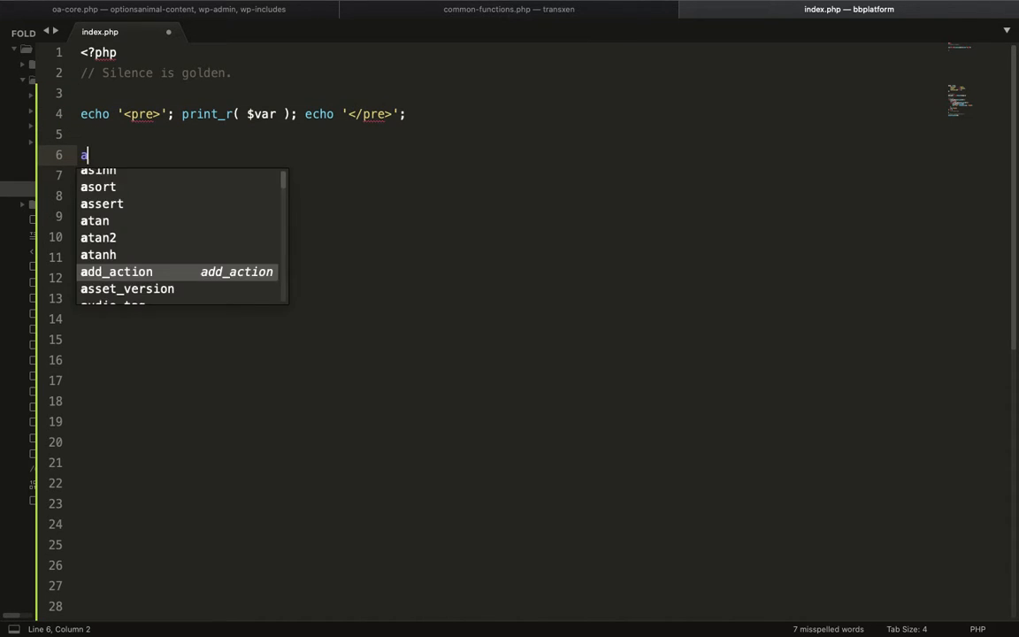
type("rrp")
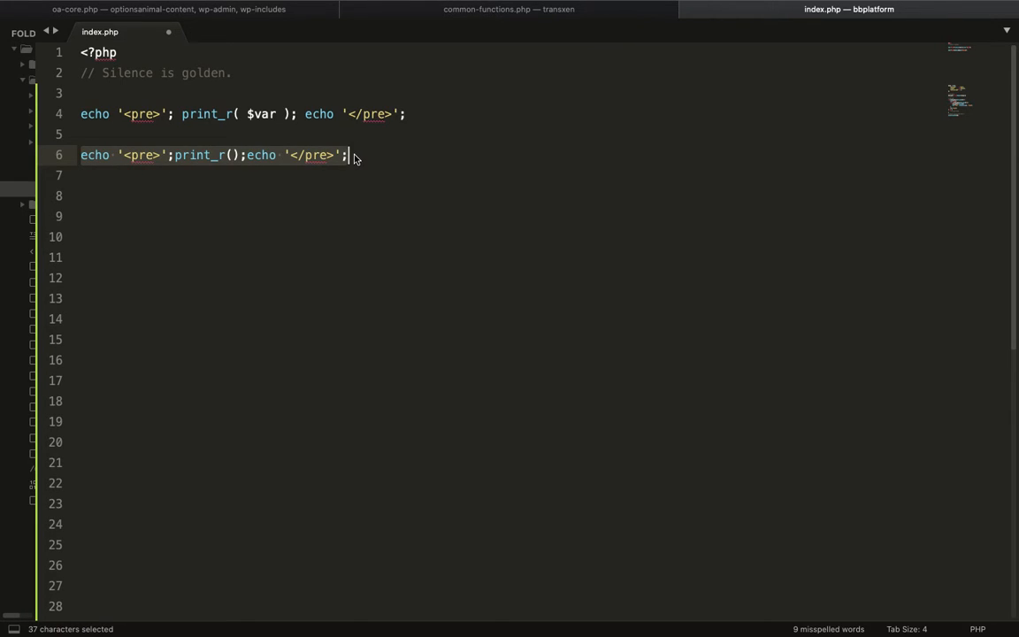
mouse_move(194, 124)
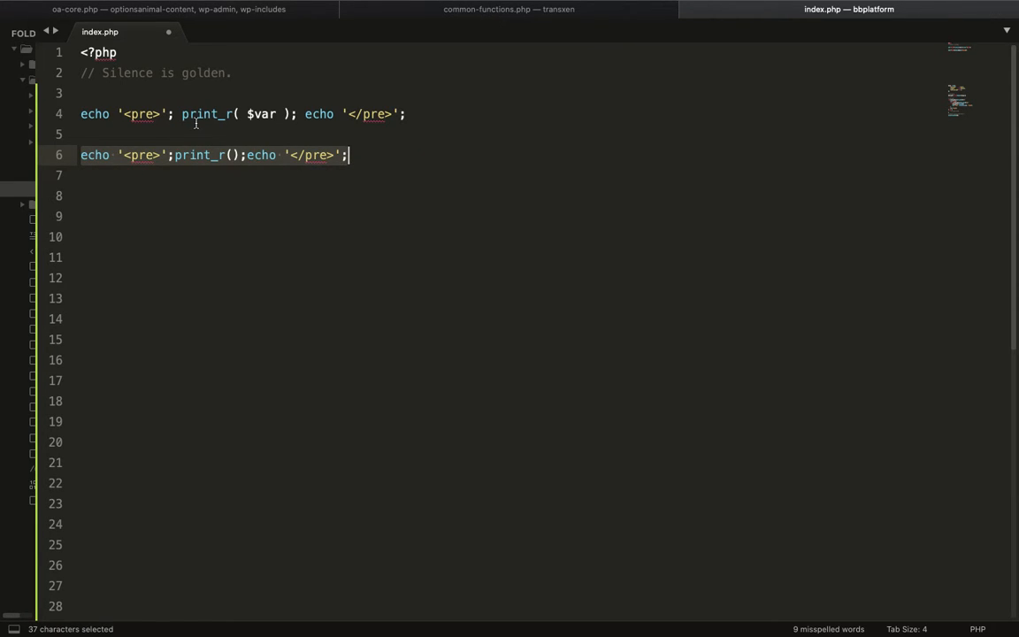
left_click(89, 114)
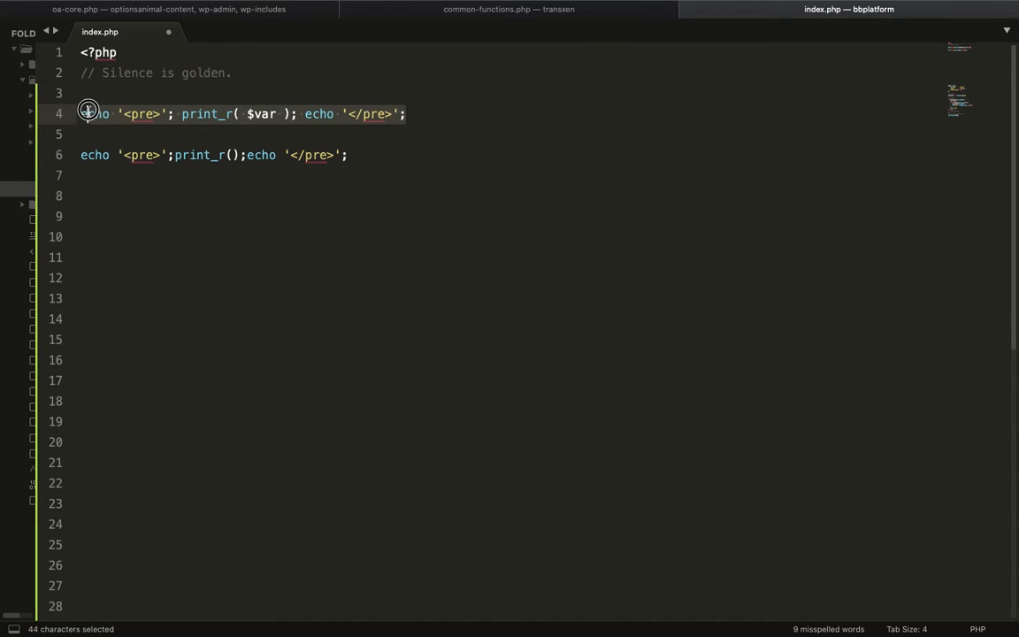
left_click(352, 156)
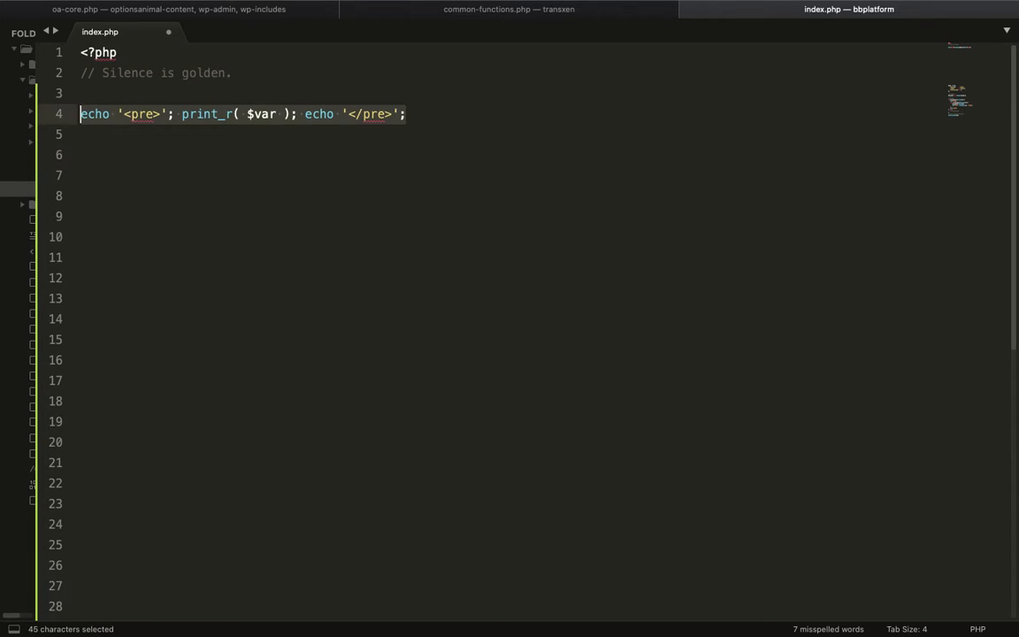
type("arr")
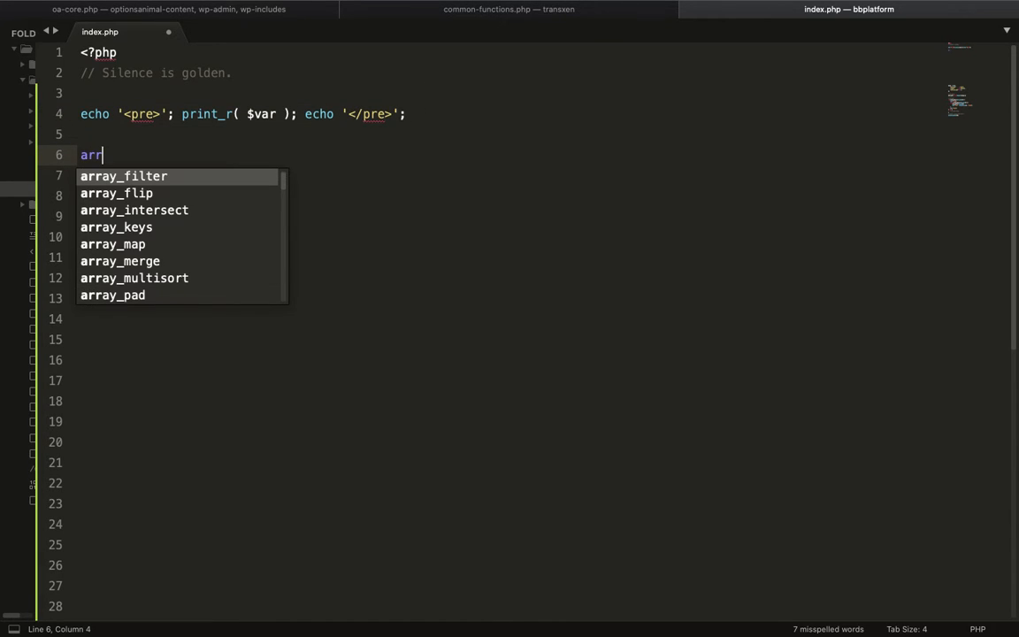
type("pre>';print_r();echo '</pre>';")
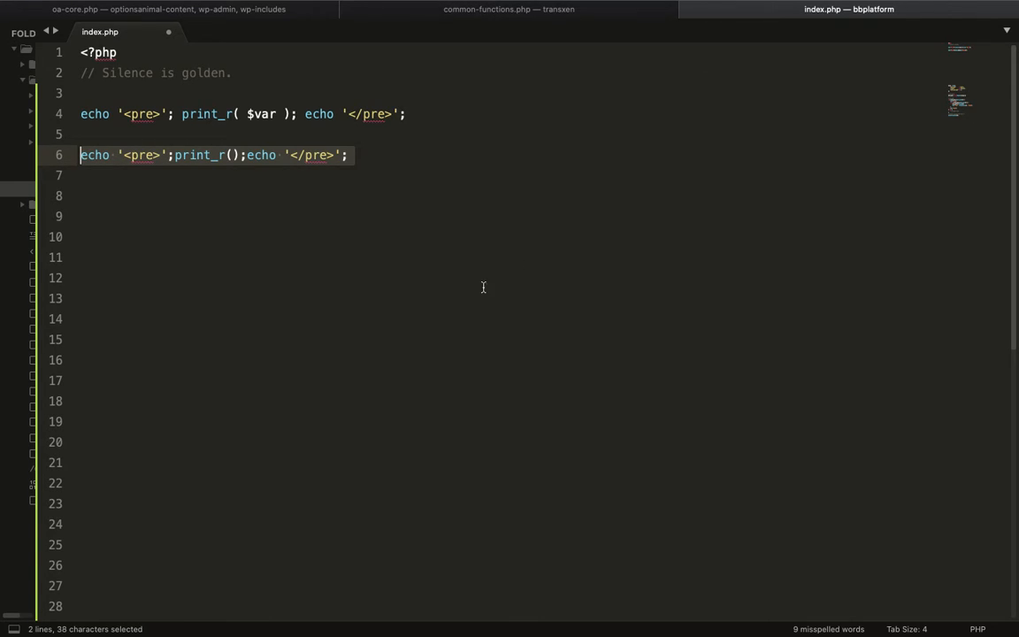
mouse_move(432, 308)
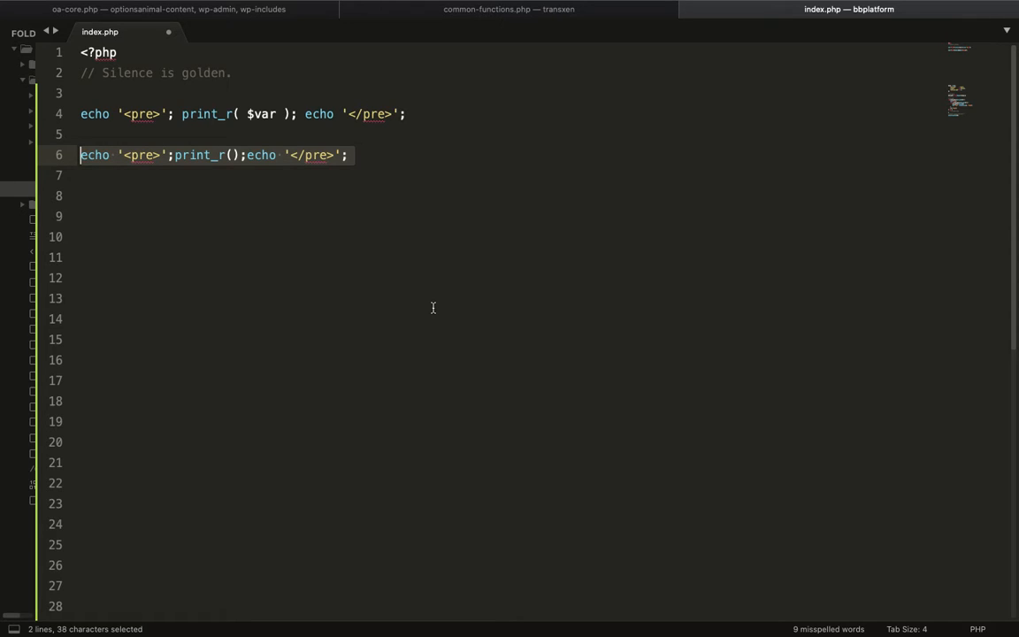
Step: Replace the selected debug lines with the pasted WP_Query loop and move to the blank line above the arguments
key("Delete")
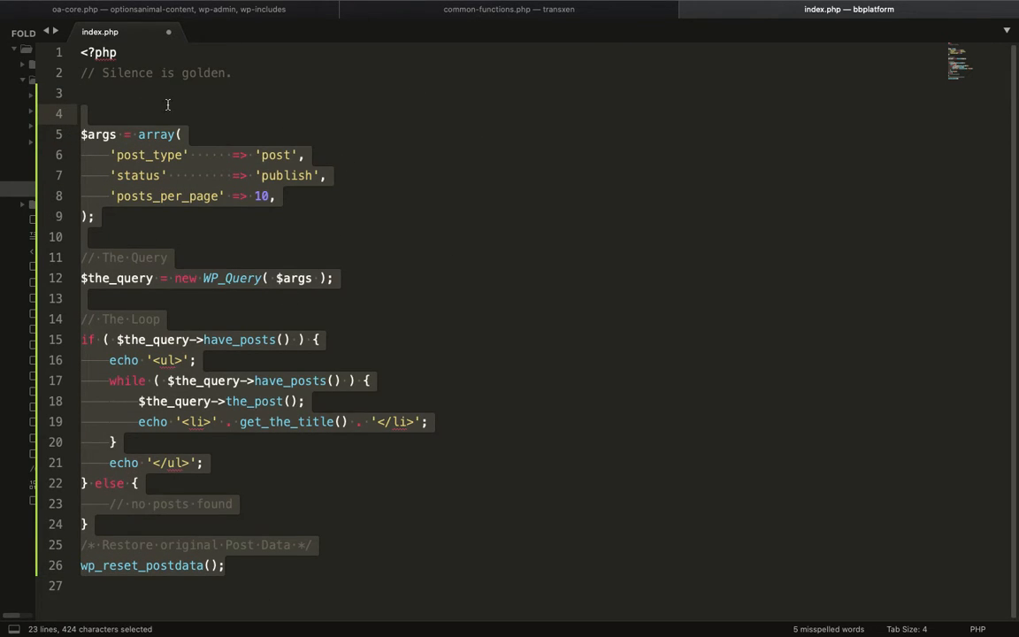
mouse_move(348, 216)
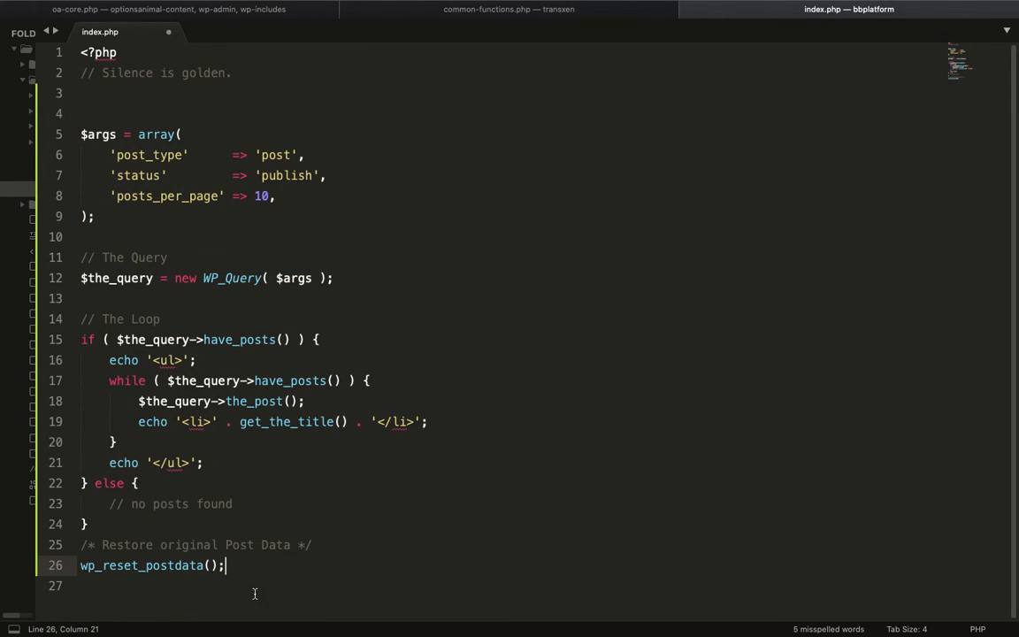
key("Return")
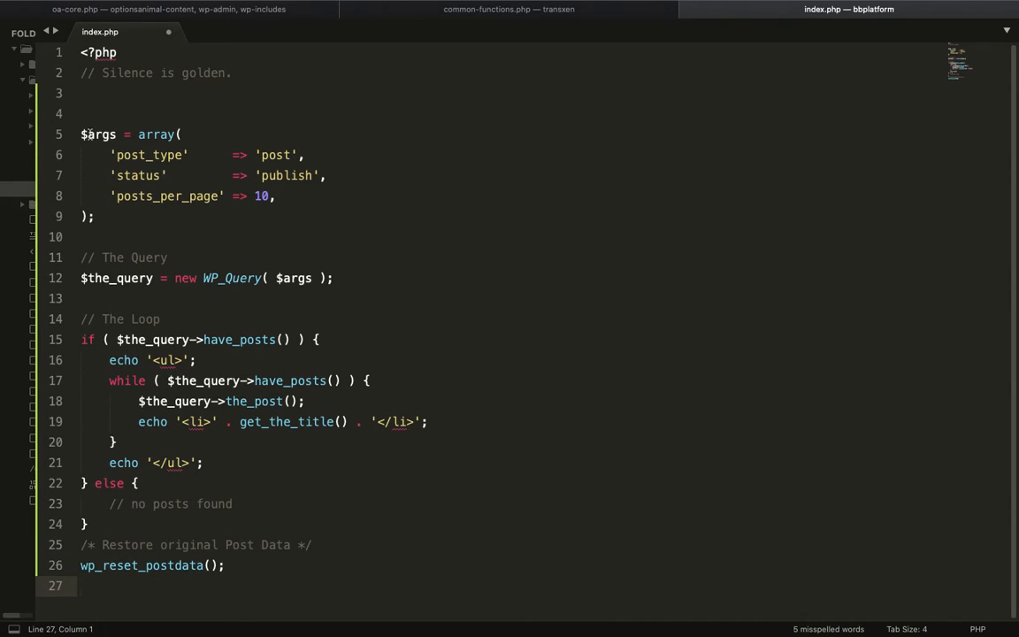
left_click(82, 134)
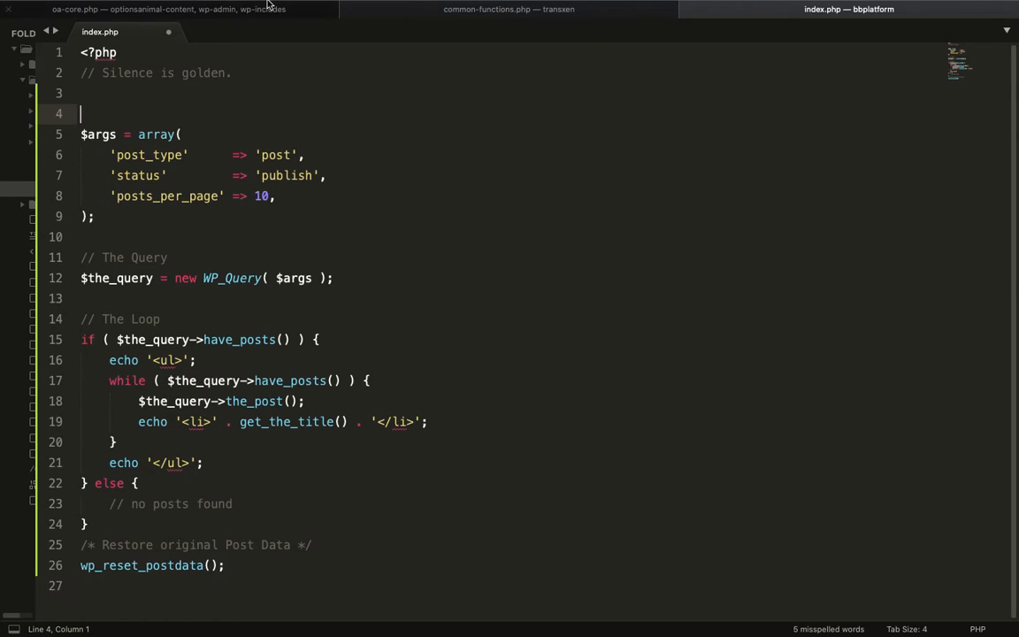
Step: Create a new snippet from the template, select its contents, and return to index.php to copy the loop
left_click(345, 7)
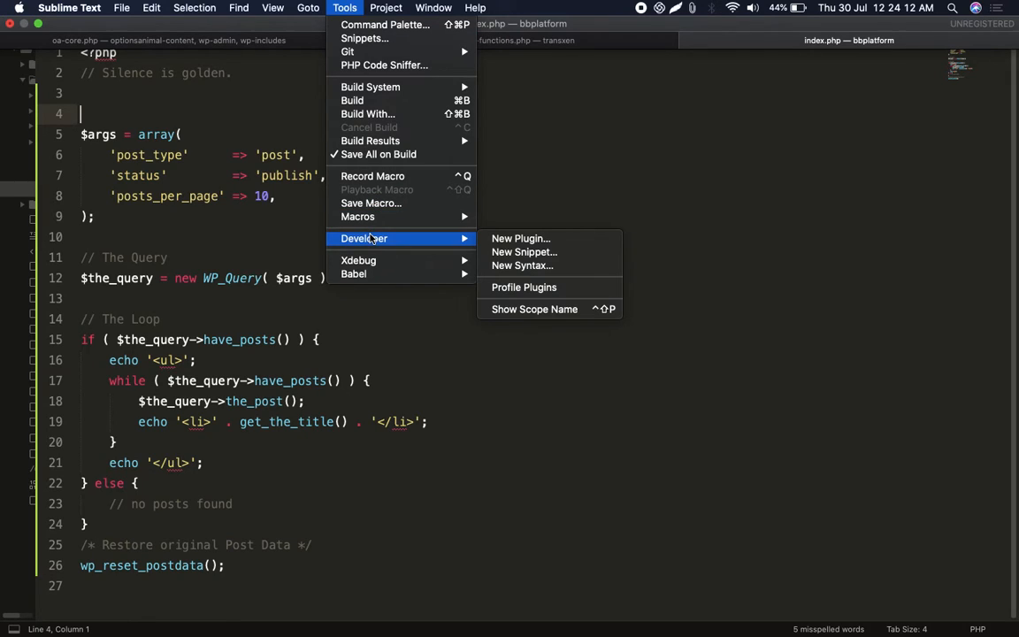
mouse_move(523, 251)
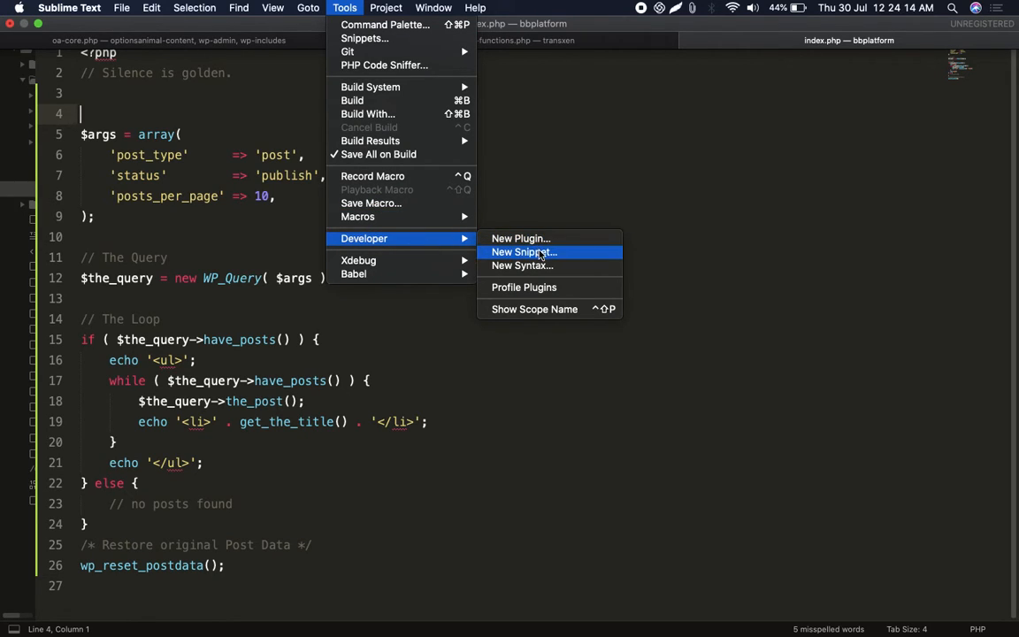
left_click(524, 251)
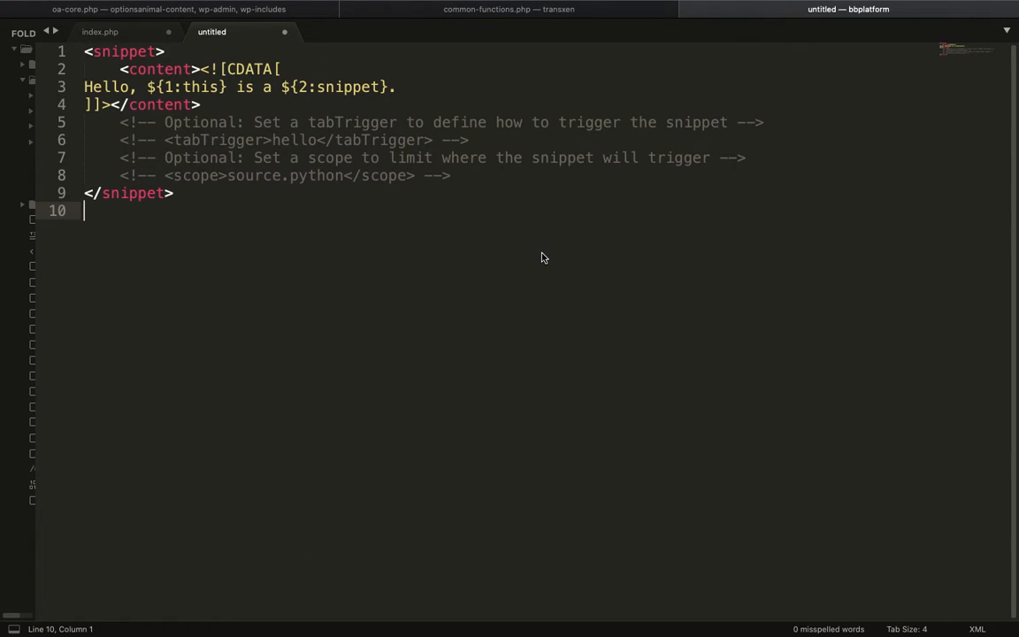
mouse_move(459, 274)
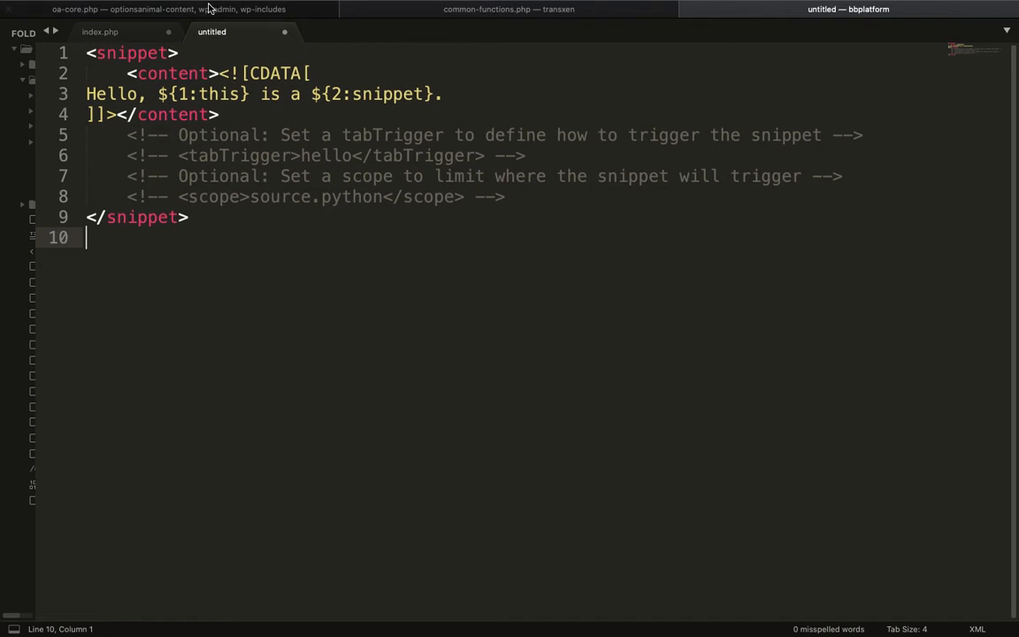
key("ctrl+a")
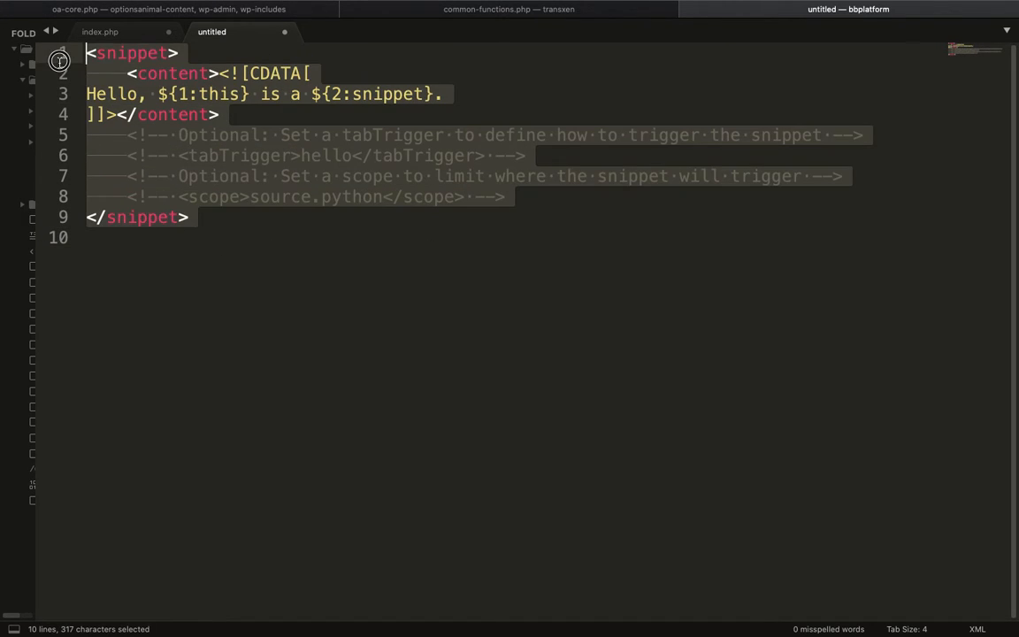
mouse_move(222, 68)
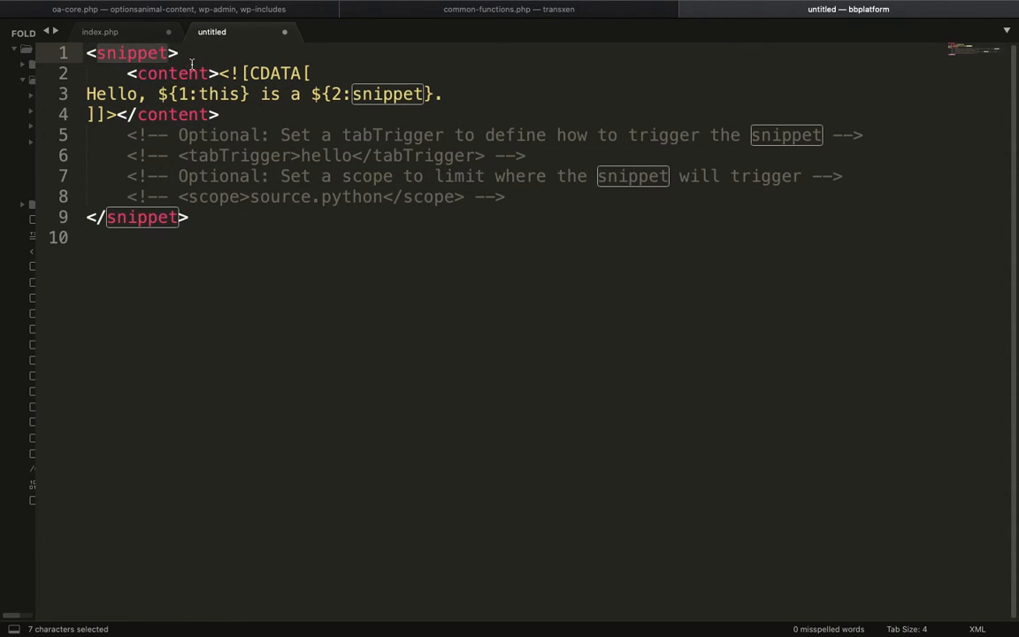
mouse_move(496, 85)
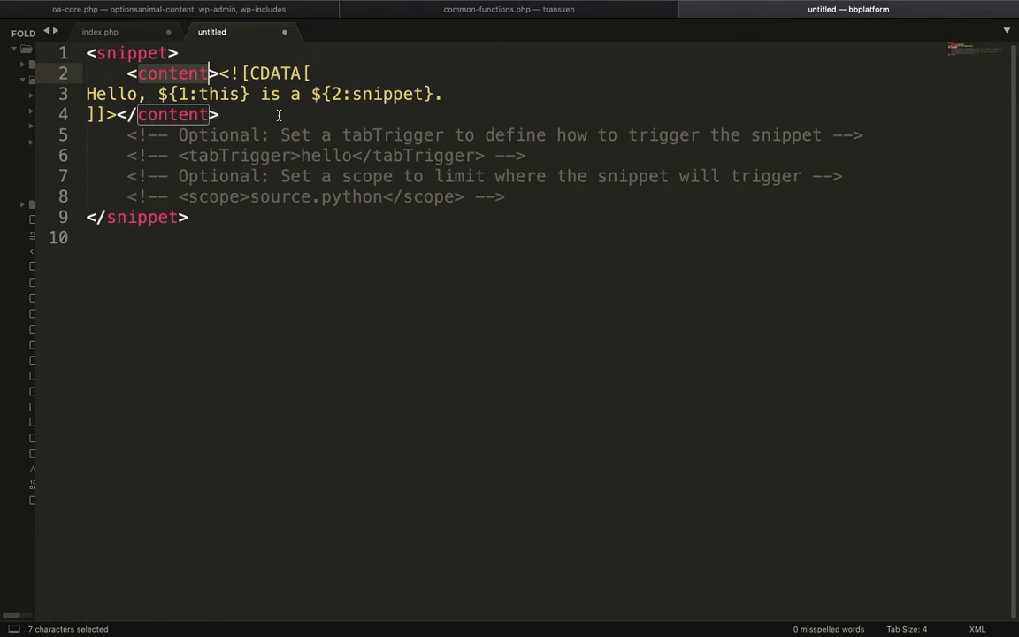
left_click(99, 32)
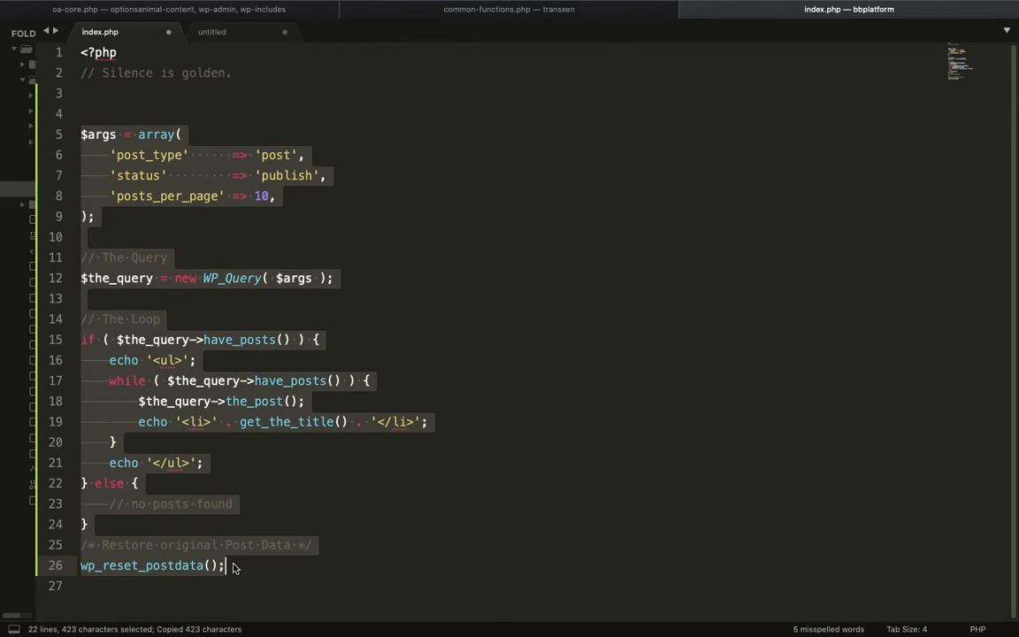
Step: Replace the snippet's Hello placeholder inside CDATA with the copied WP_Query loop code
left_click(213, 32)
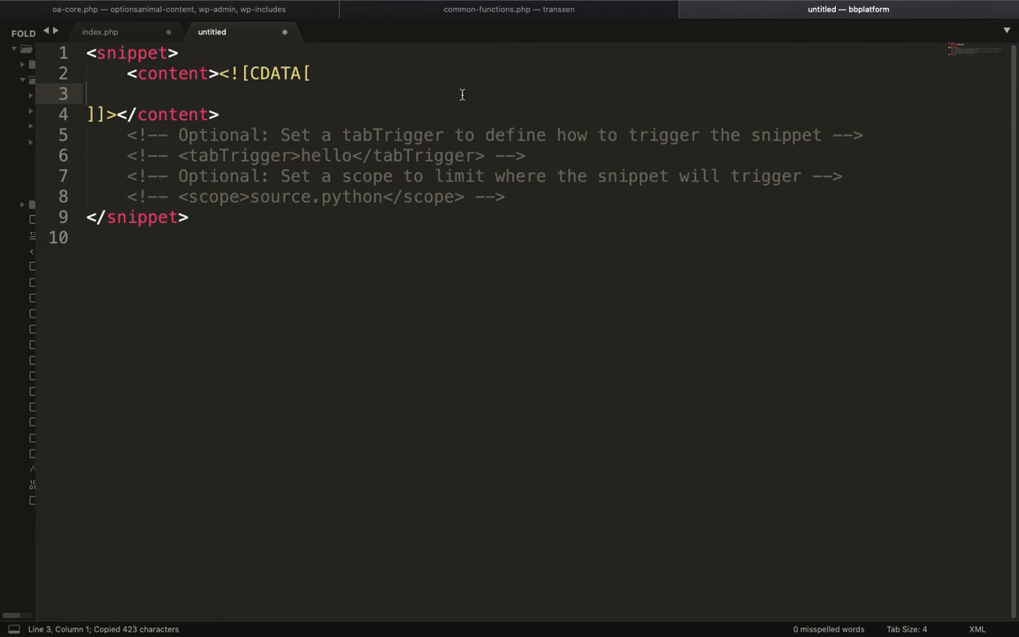
type("Hello, ${1:this} is a ${2:snippet}.")
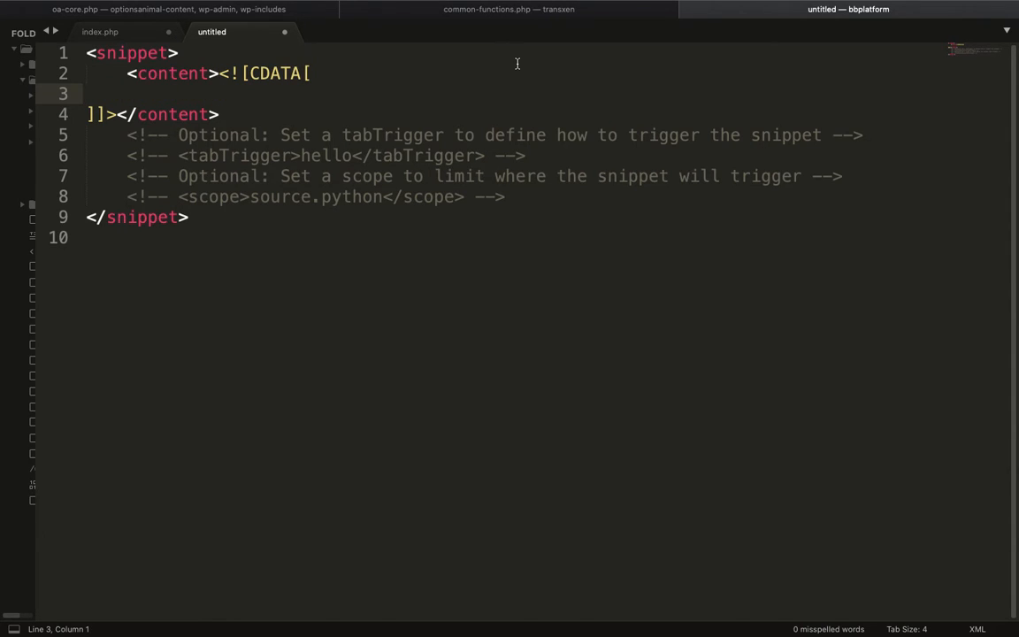
type("$args = array(")
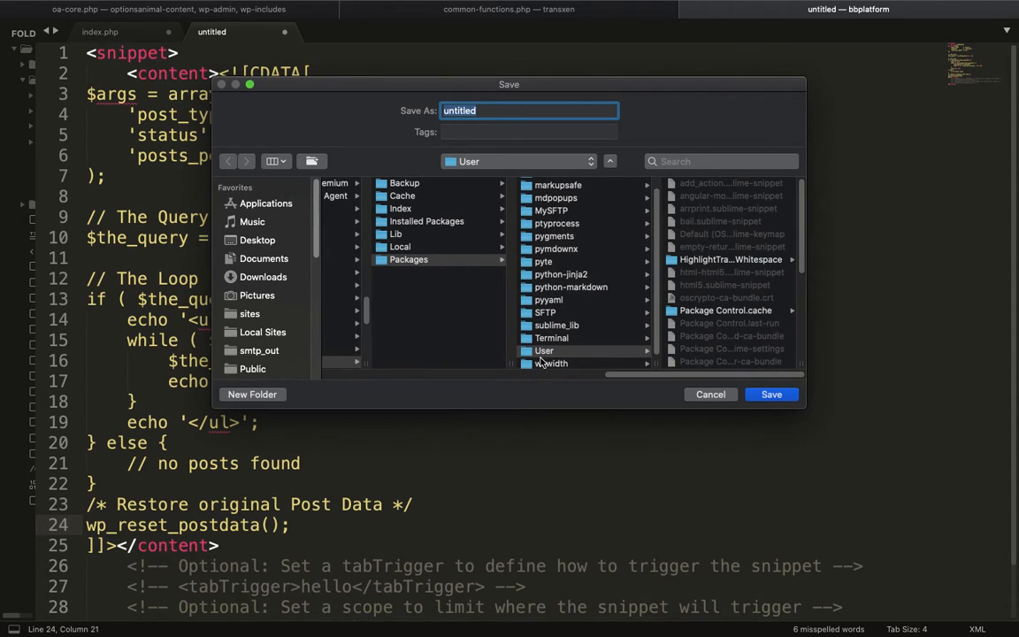
Step: Save the snippet in Packages/User as wpquery.sublime-snippet
scroll("down", 3)
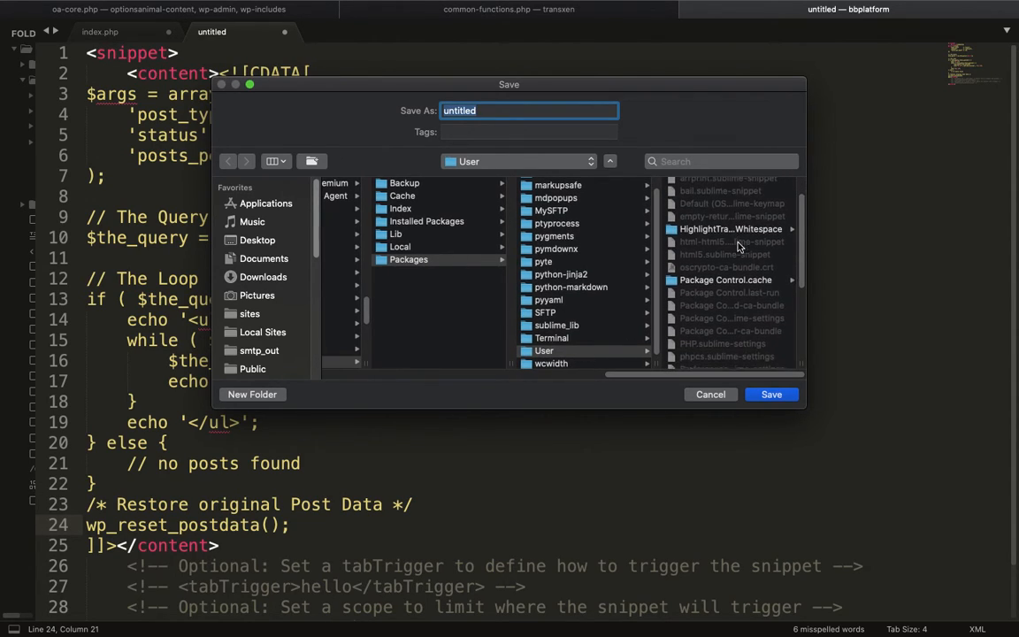
scroll("down", 3)
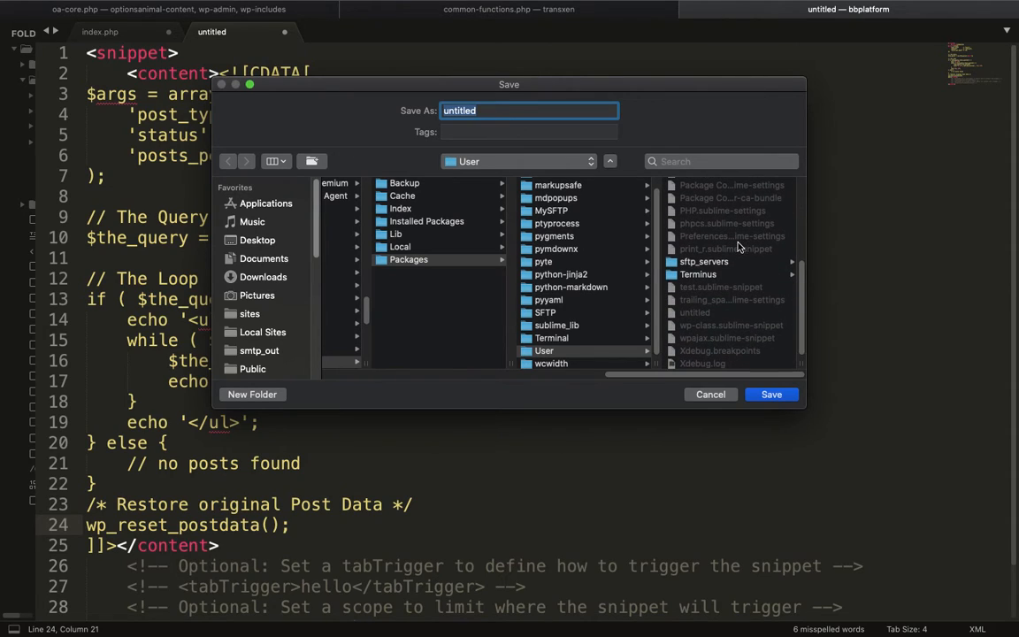
mouse_move(705, 297)
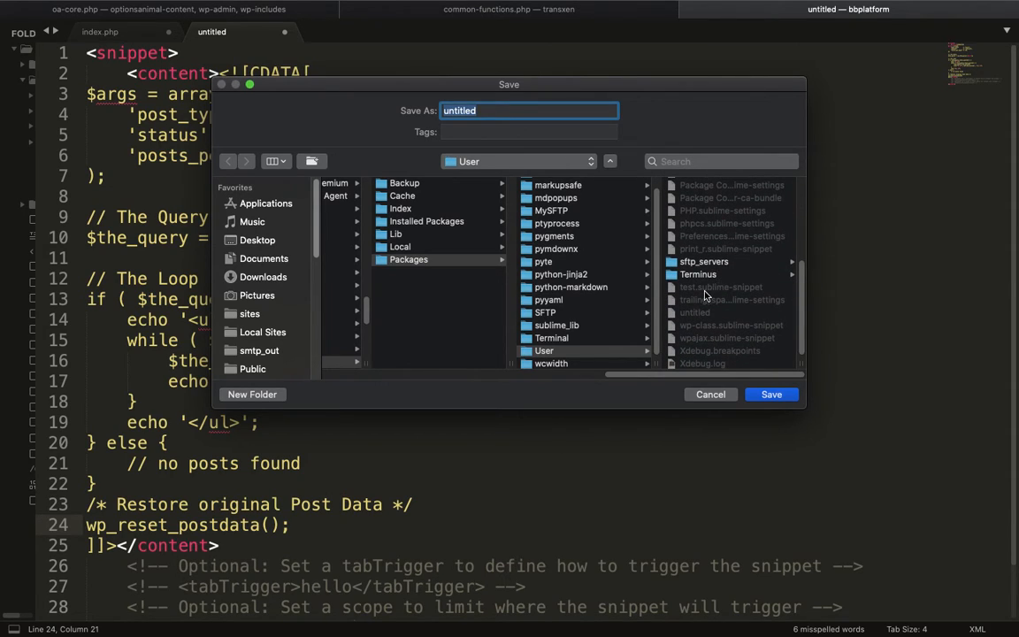
type("test.sublime-snippet")
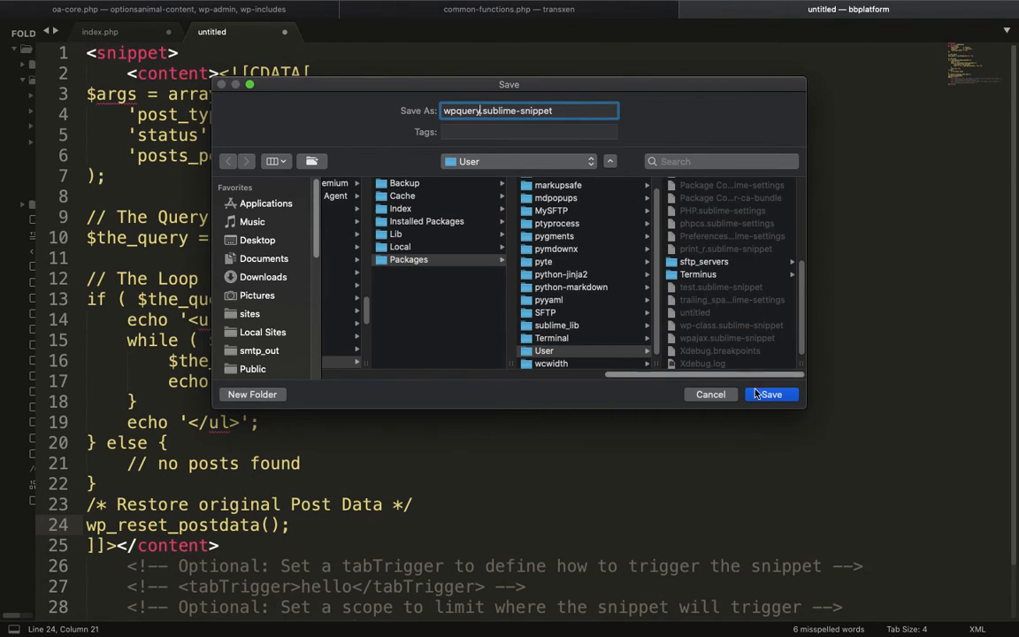
left_click(769, 395)
type("\\")
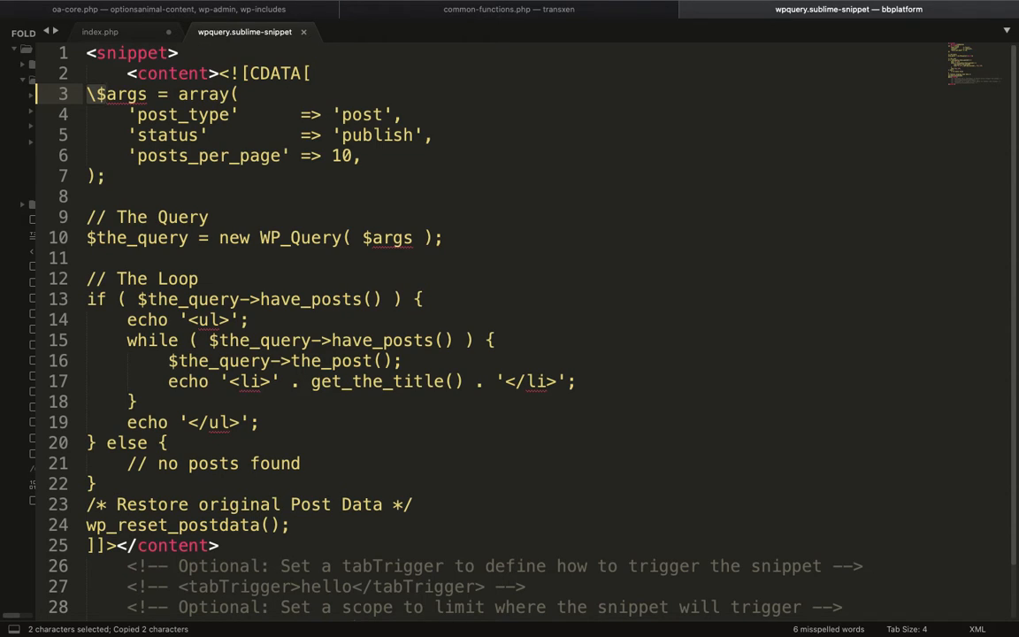
Step: Escape $args and $the_query with backslashes on the query and loop lines (13 and 16)
scroll("down", 3)
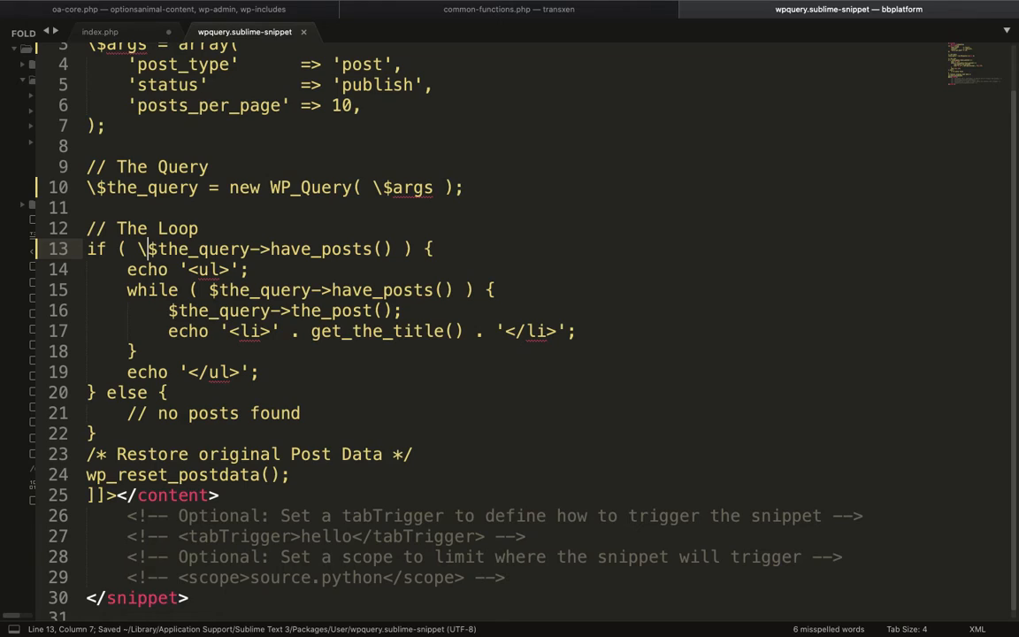
left_click(187, 290)
type("\\")
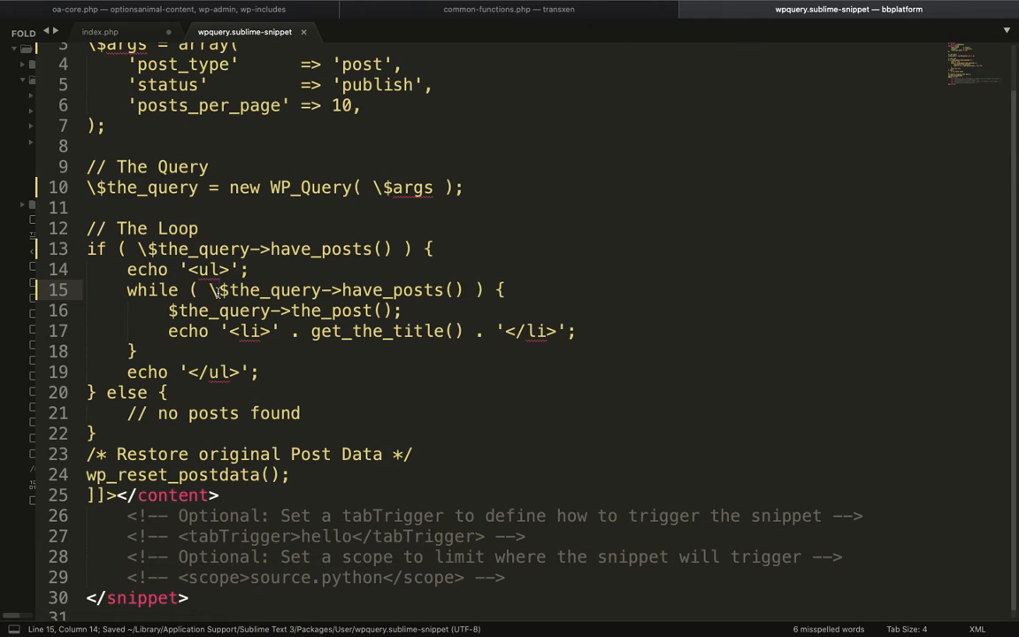
scroll("up", 3)
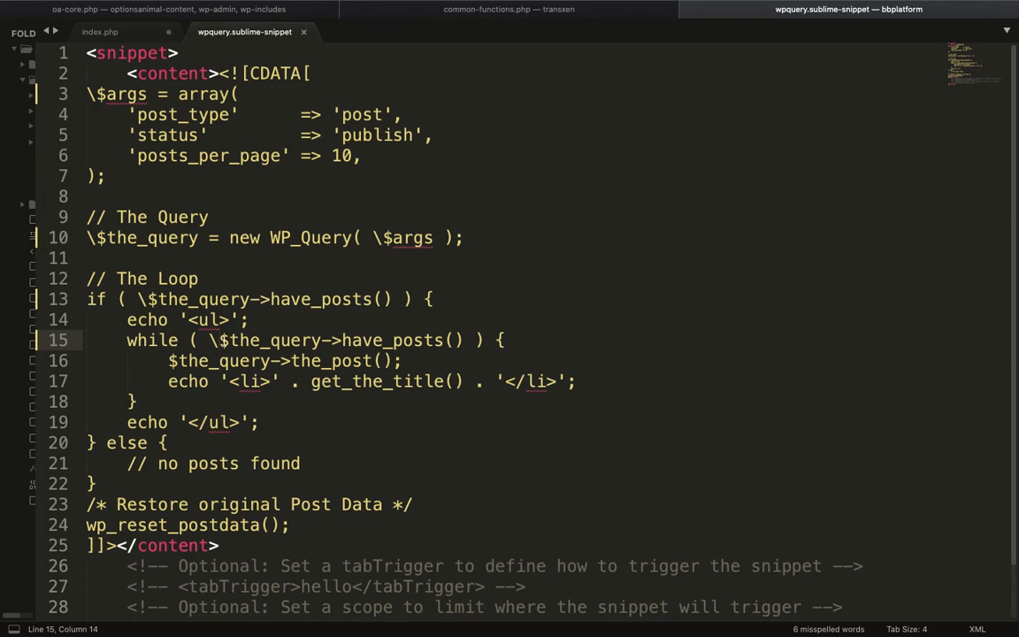
left_click(203, 361)
type("\\")
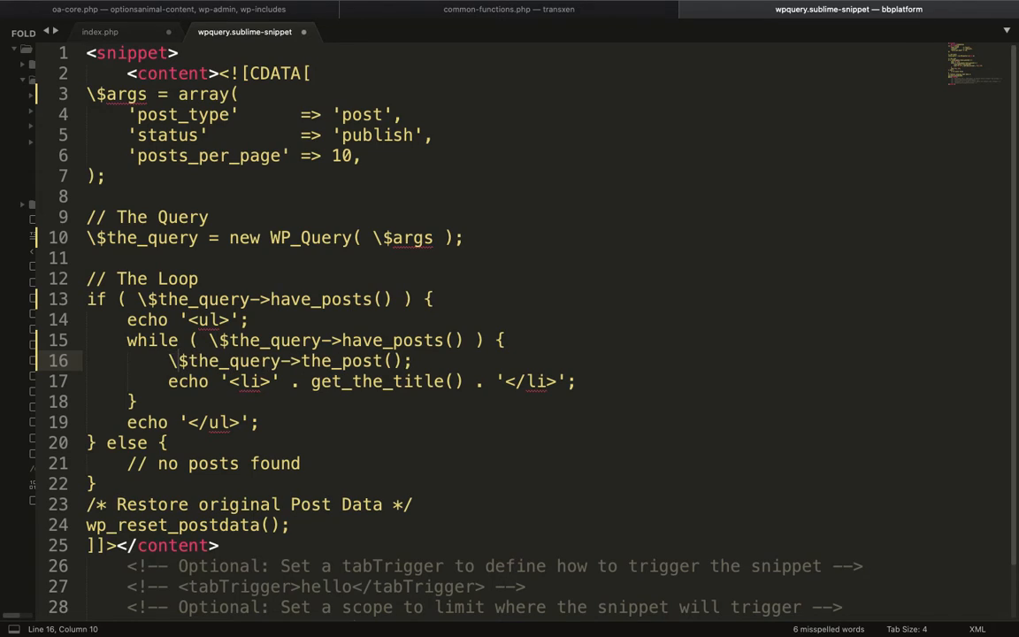
scroll("down", 3)
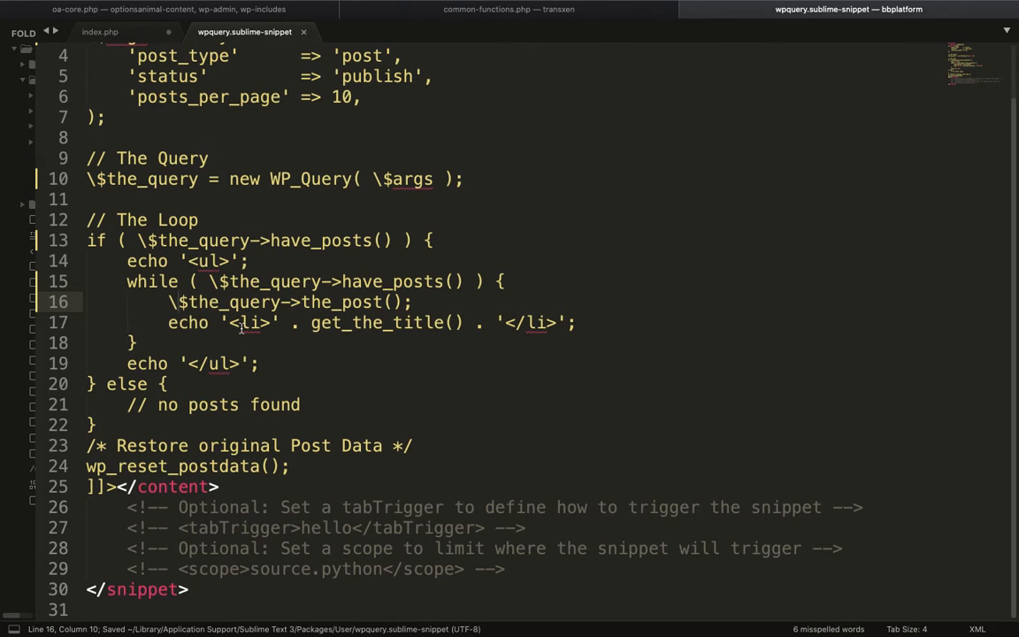
Step: Uncomment the tabTrigger line and set its trigger word to 'wpquery' in place of 'hello'
scroll("up", 3)
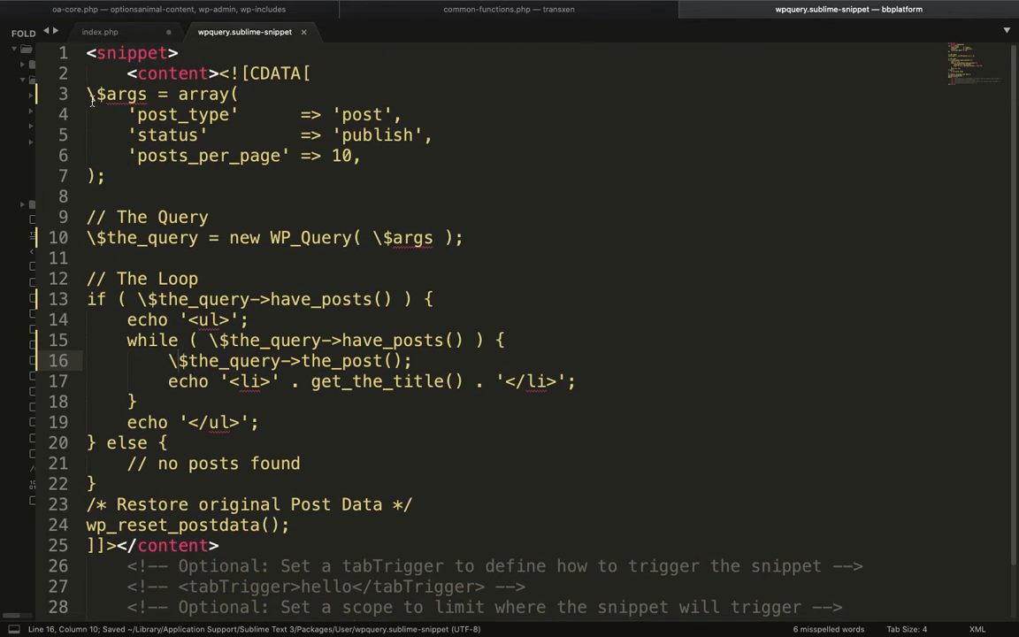
scroll("down", 3)
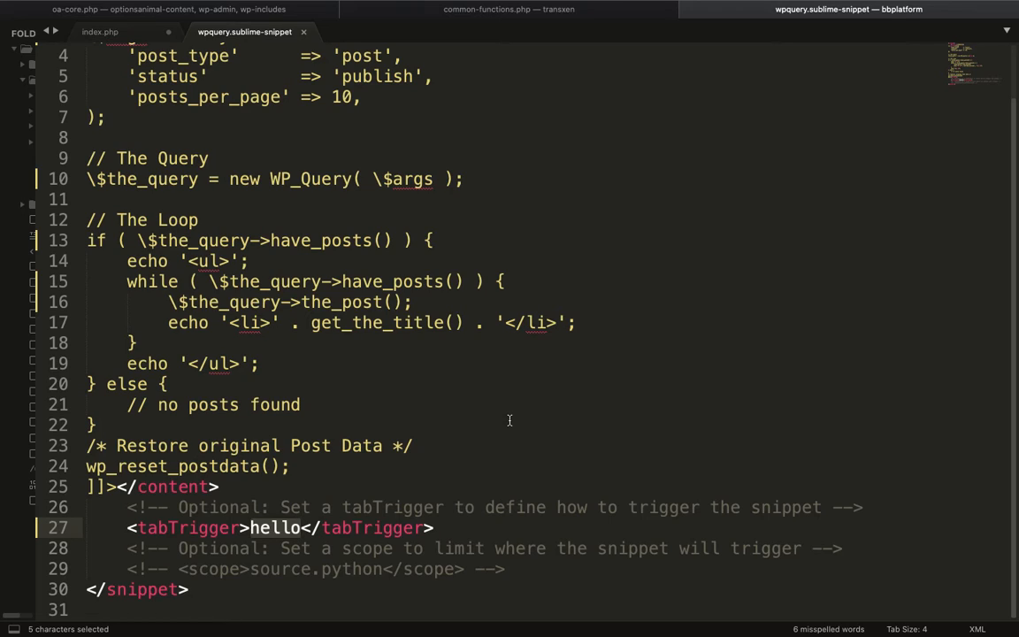
type("wp")
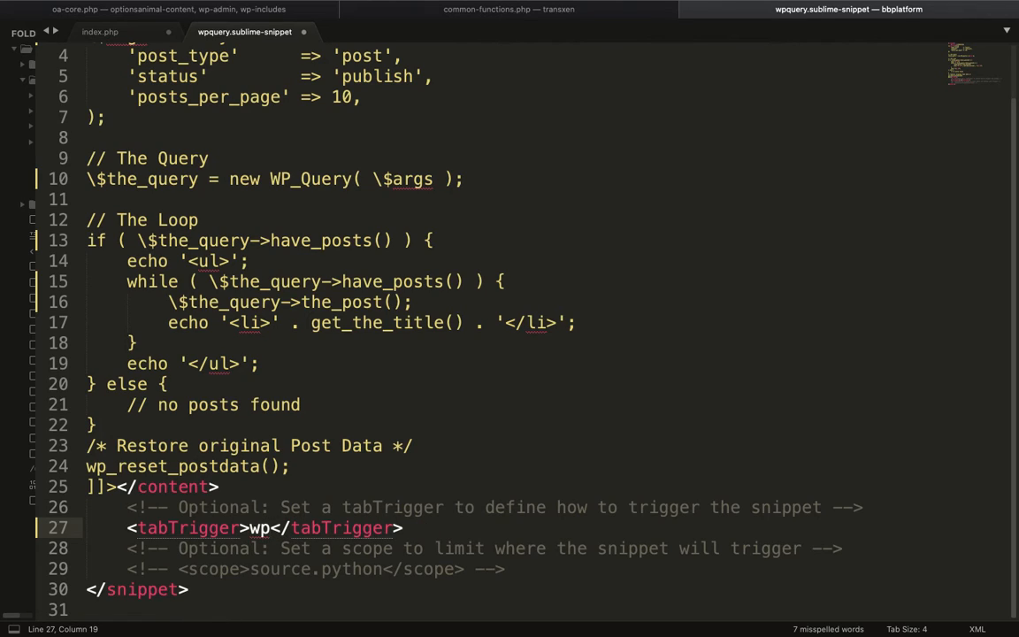
type("que")
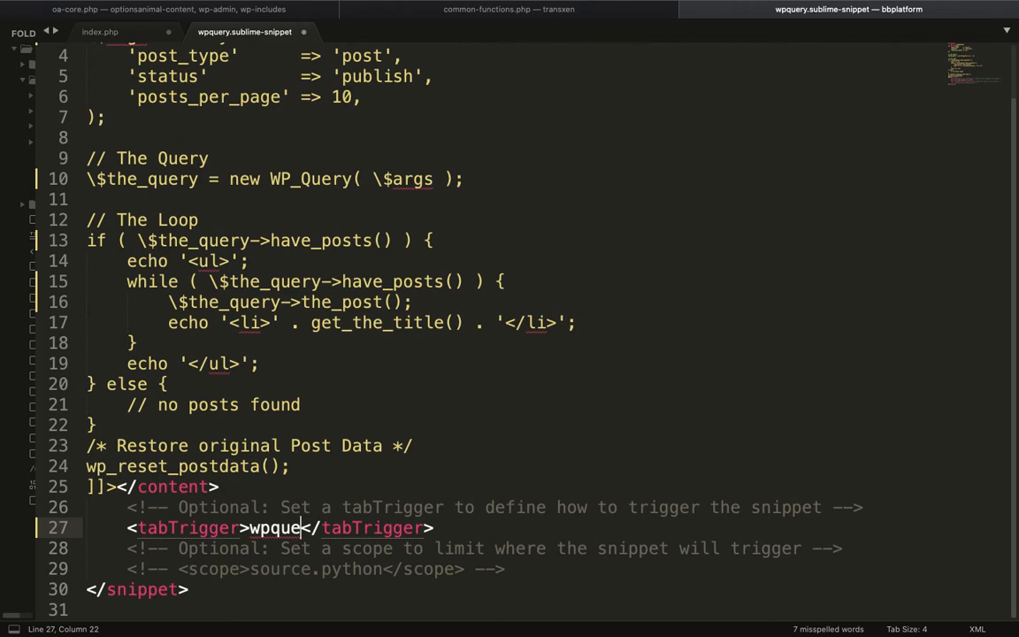
type("ry")
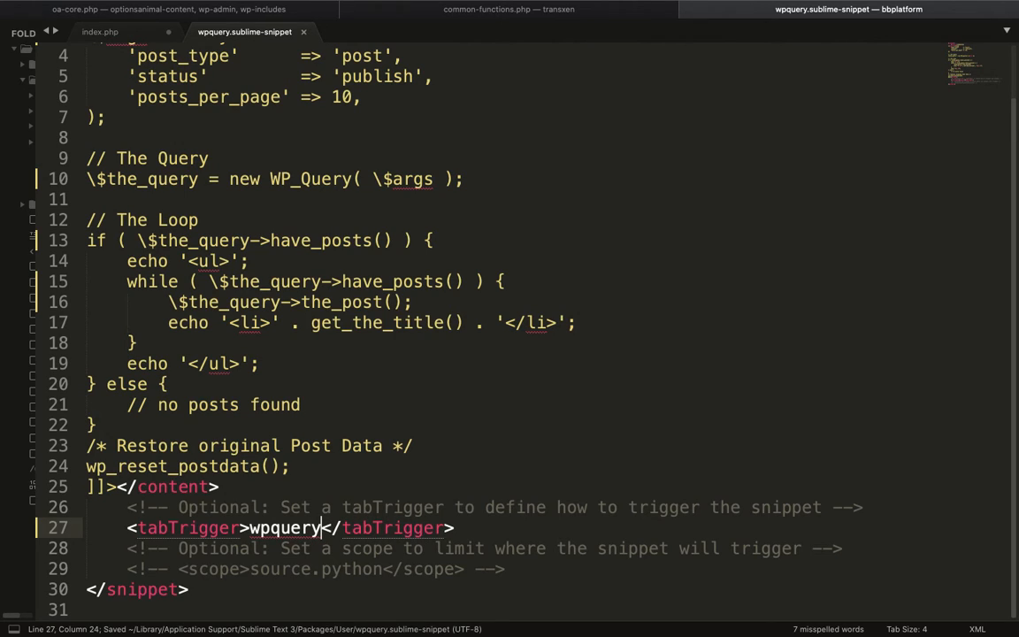
double_click(283, 527)
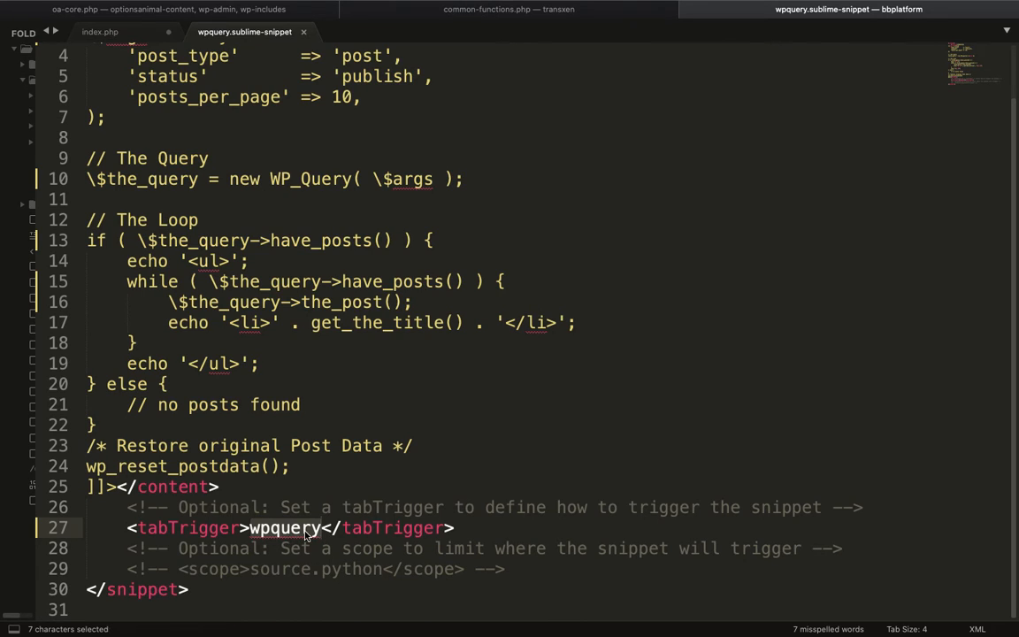
scroll("up", 3)
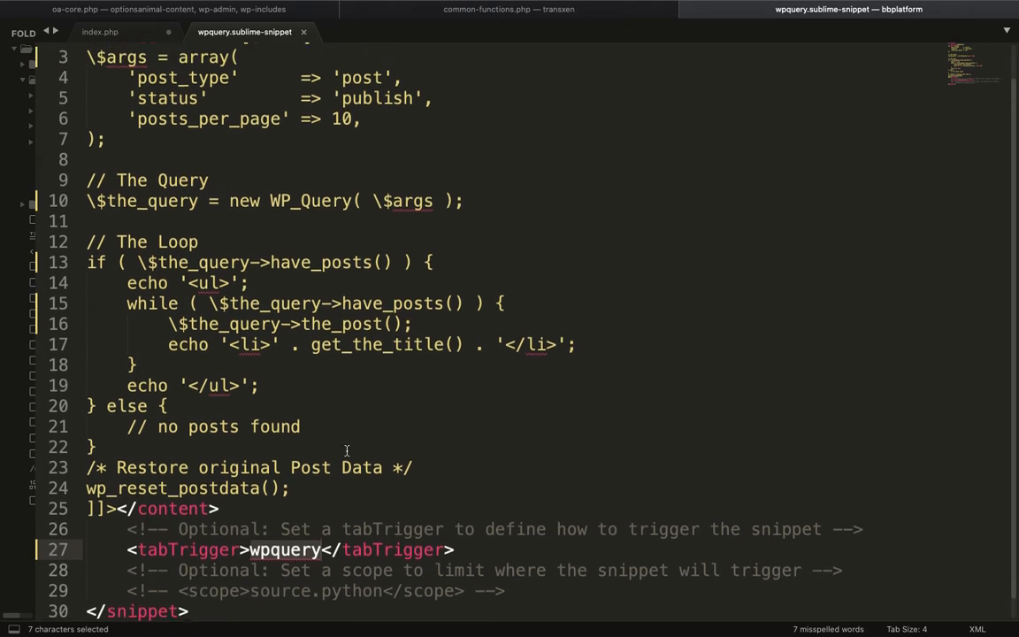
scroll("up", 3)
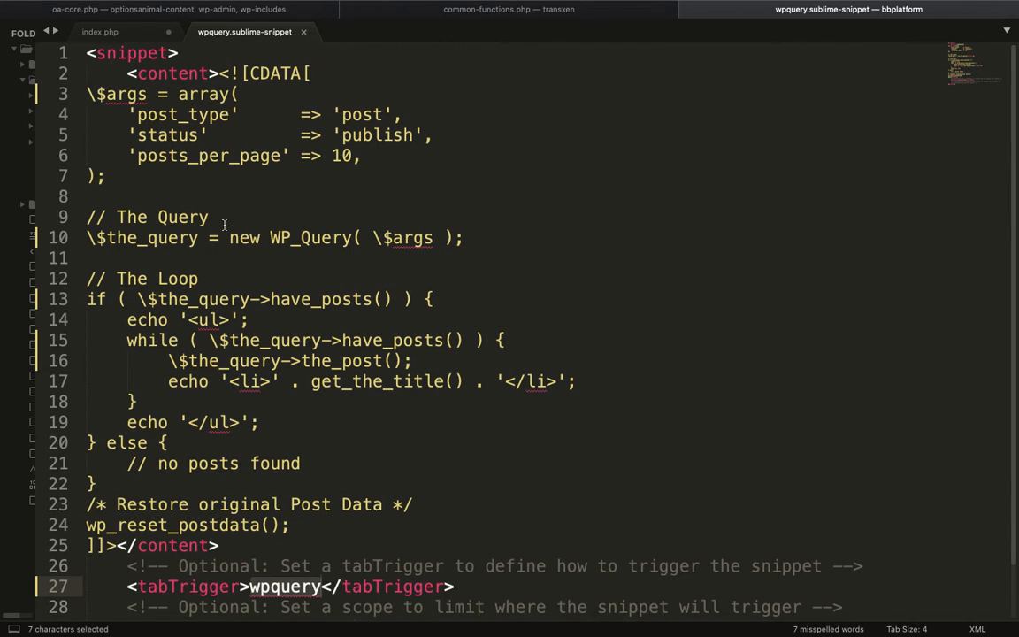
scroll("down", 3)
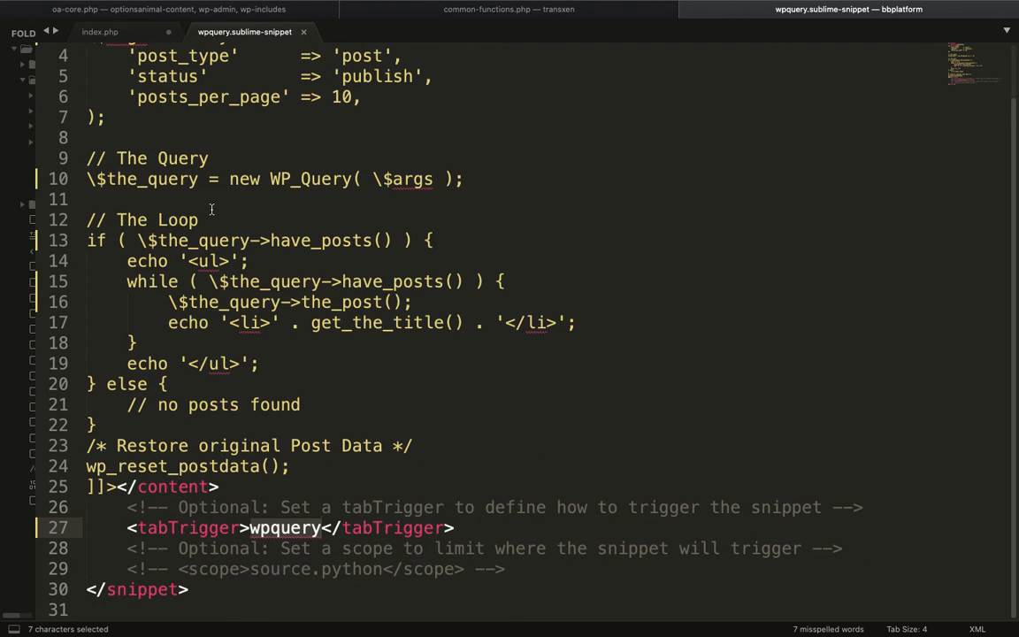
Step: Save the snippet file via the File menu and return to index.php
left_click(151, 7)
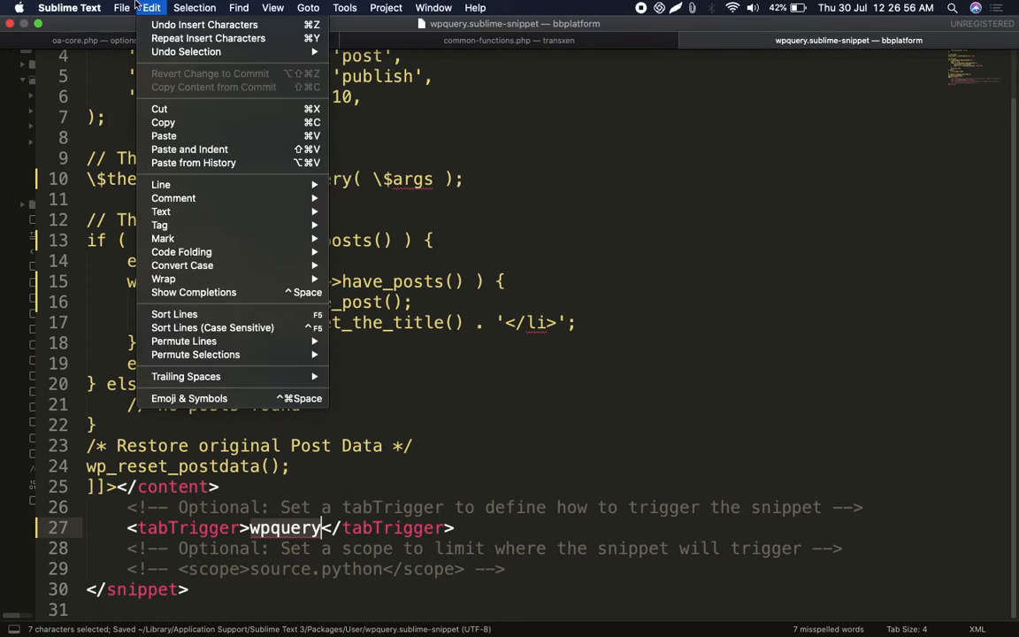
left_click(121, 7)
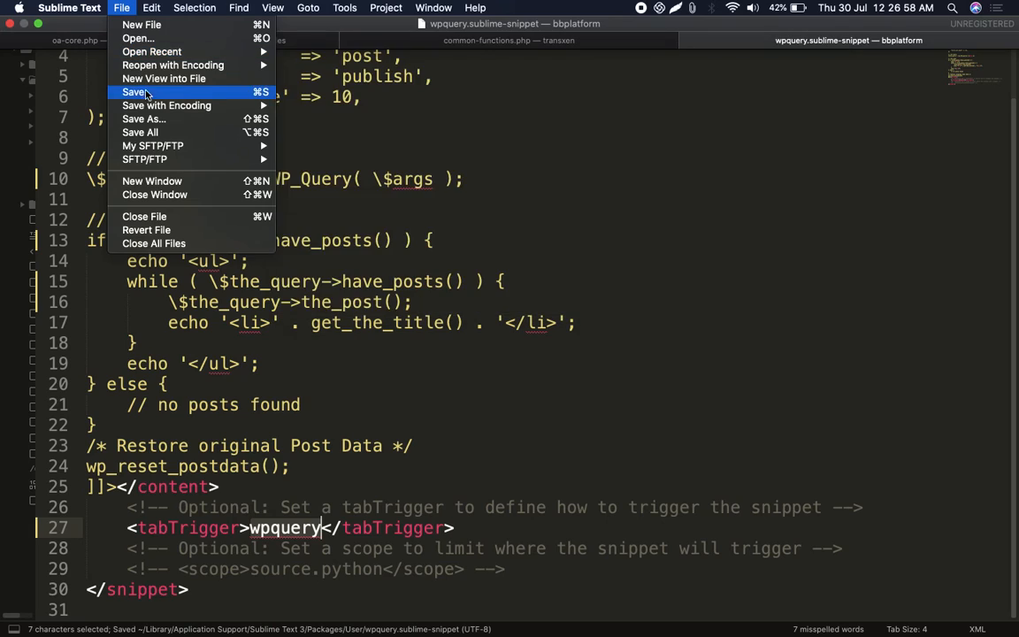
left_click(134, 92)
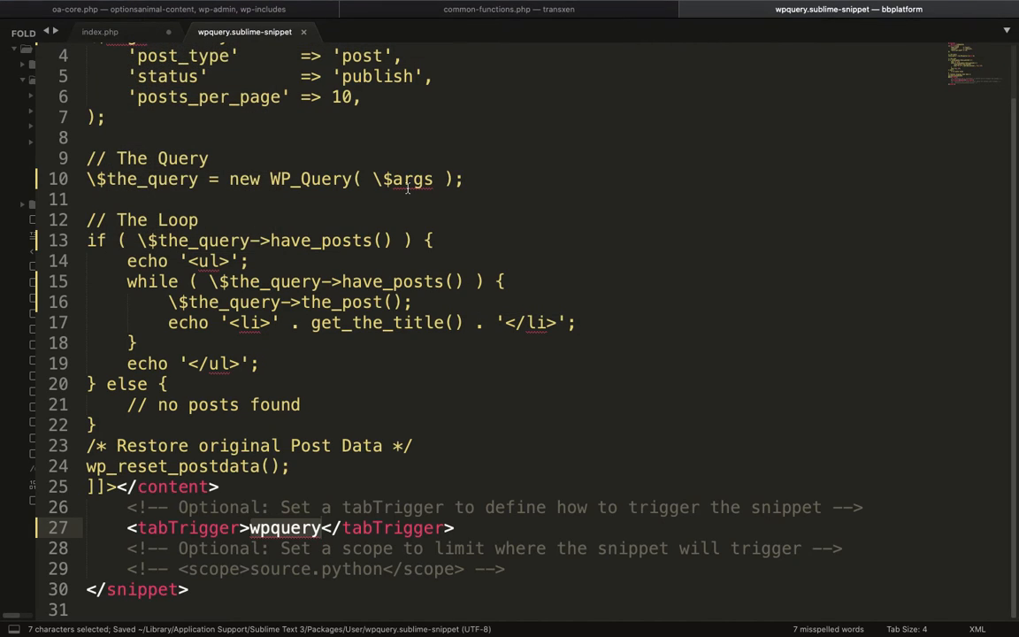
left_click(99, 31)
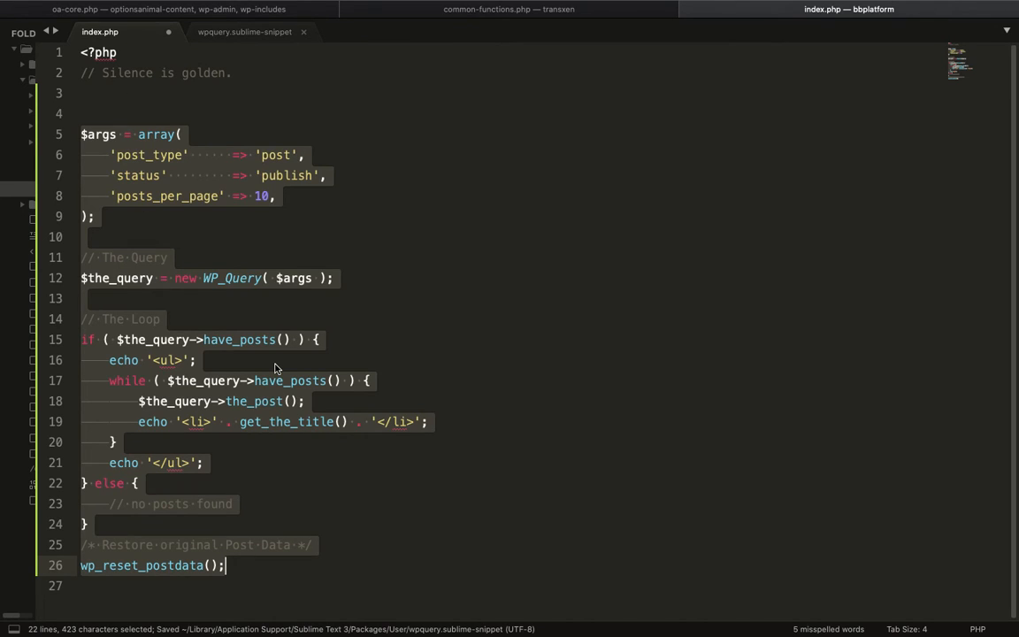
Step: Delete the loop code from index.php and type 'wpq' to bring up the wpquery suggestion
key("Delete")
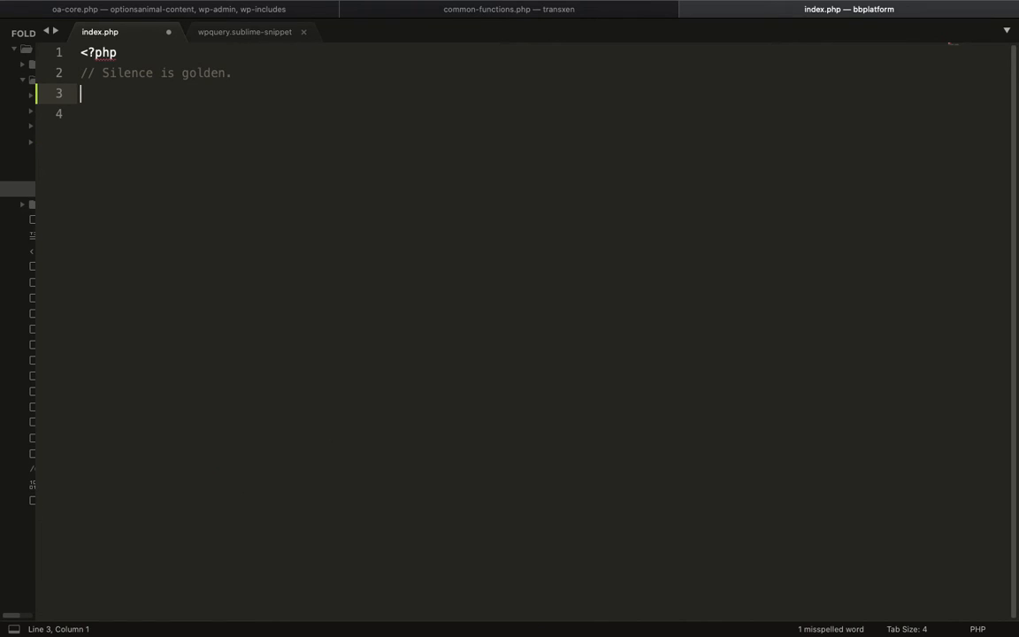
key("enter")
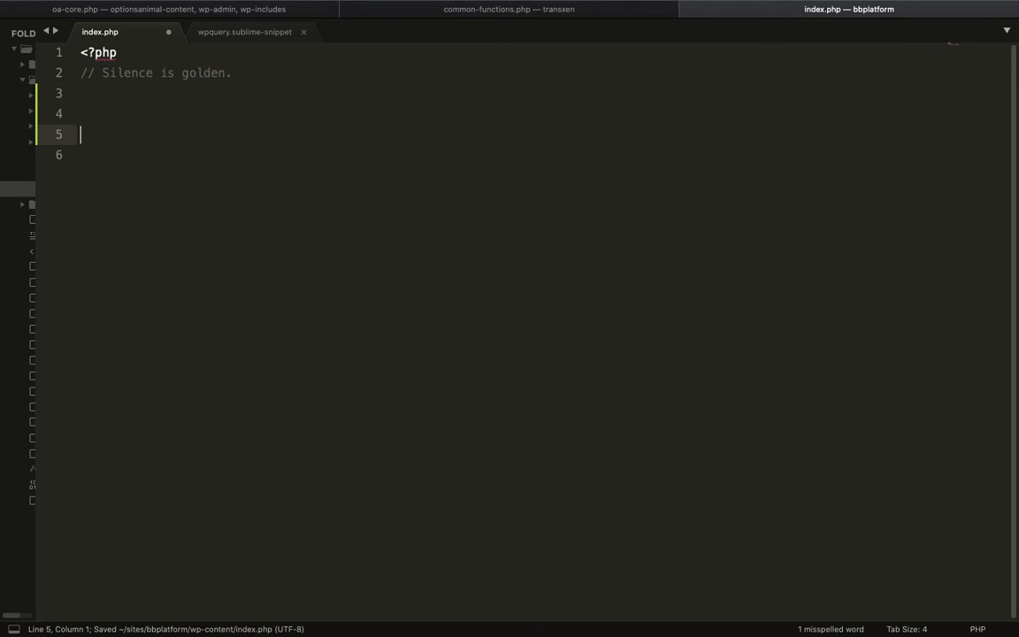
type("w")
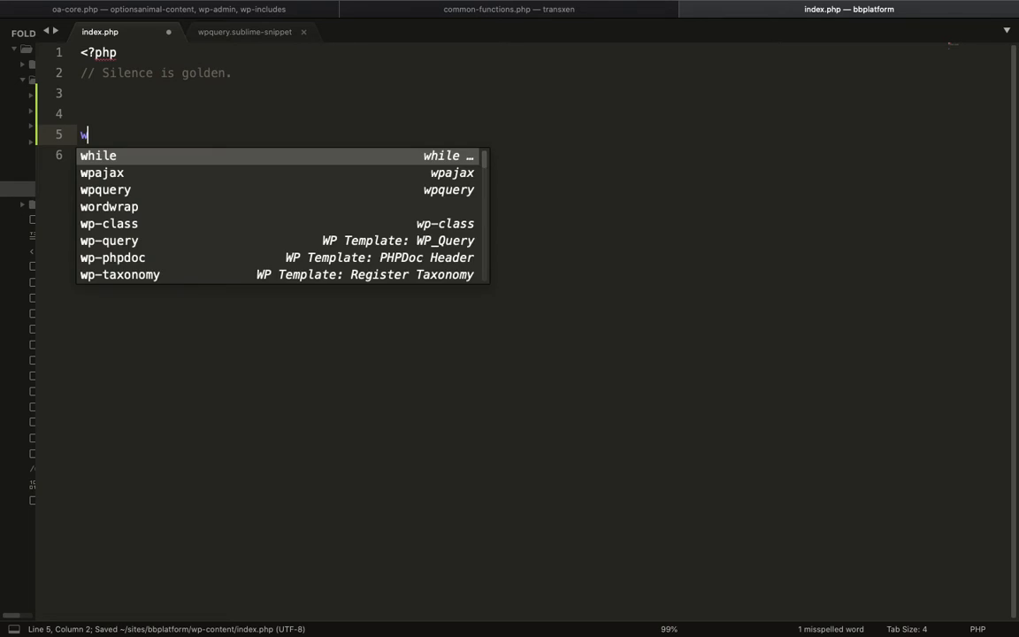
type("pq")
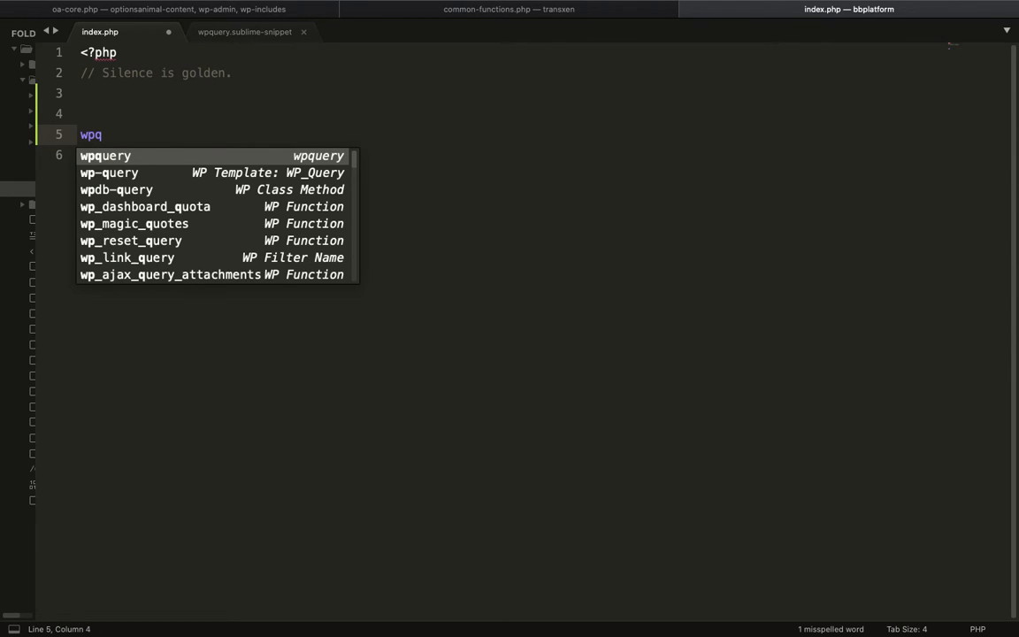
mouse_move(120, 155)
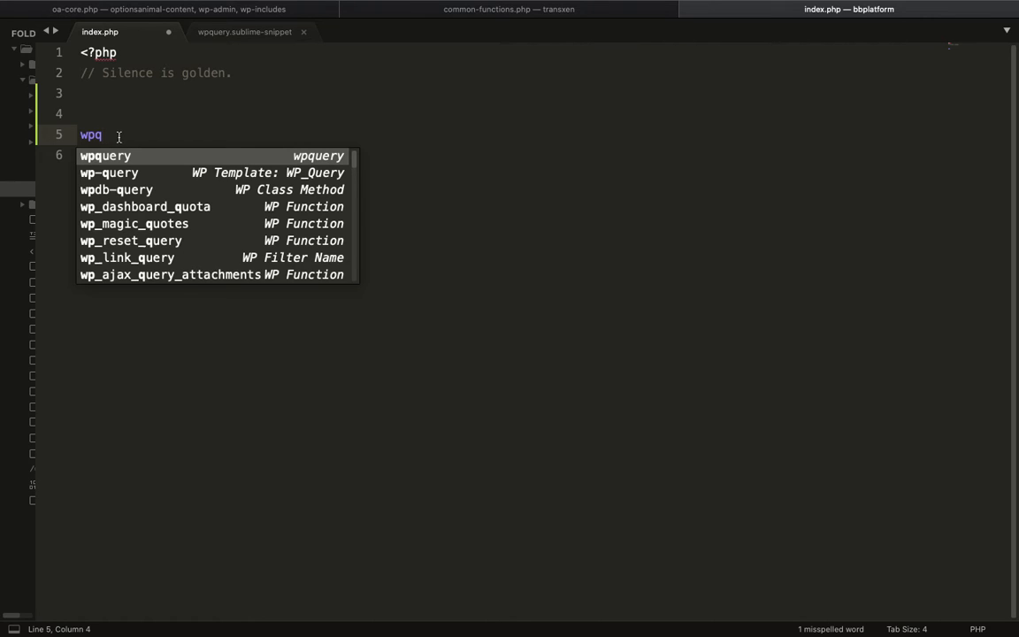
mouse_move(120, 167)
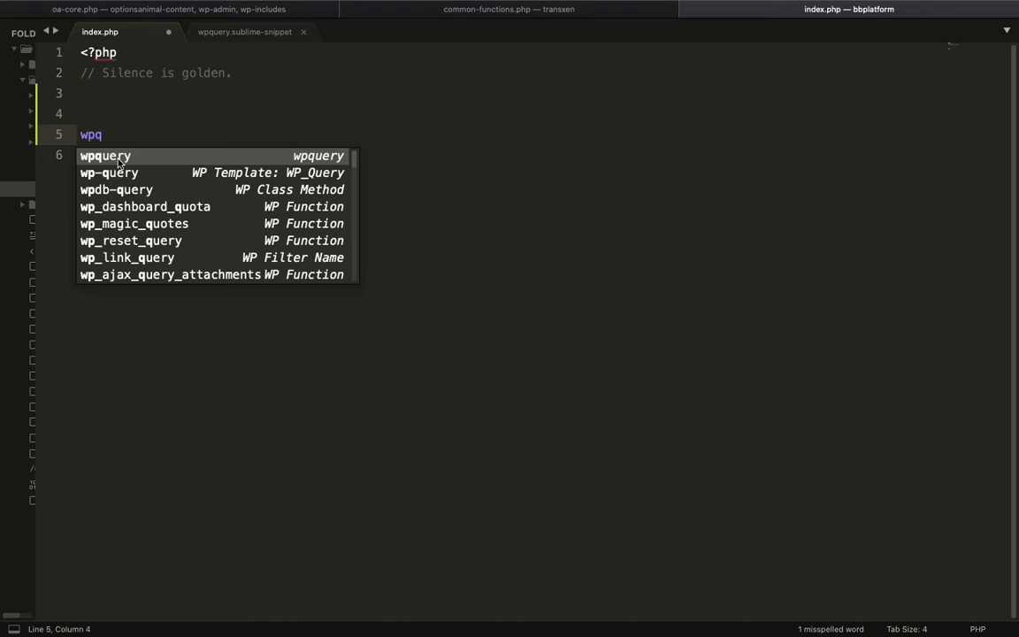
mouse_move(127, 163)
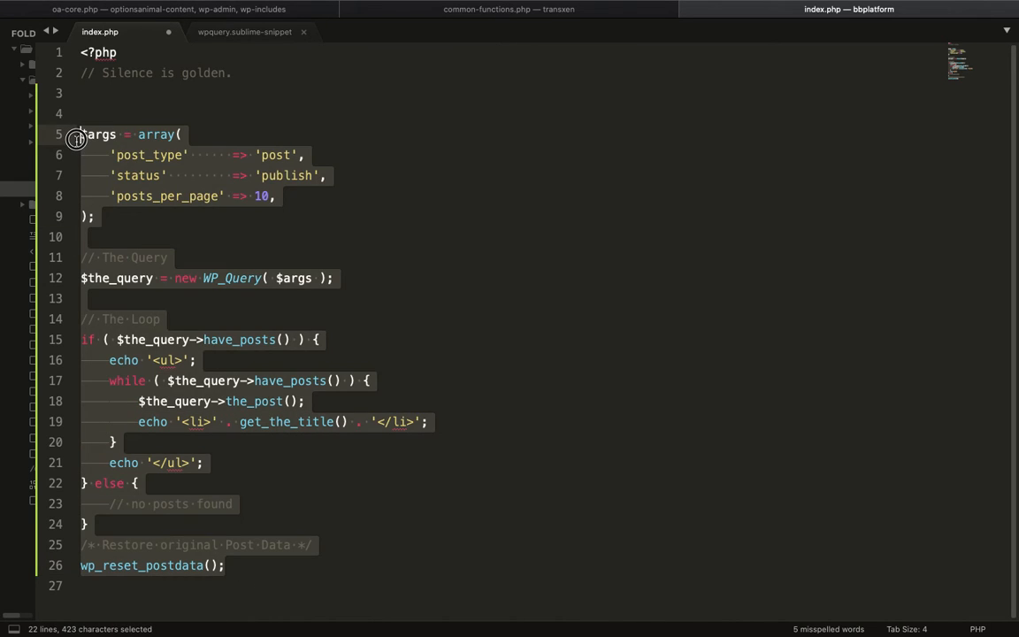
mouse_move(346, 310)
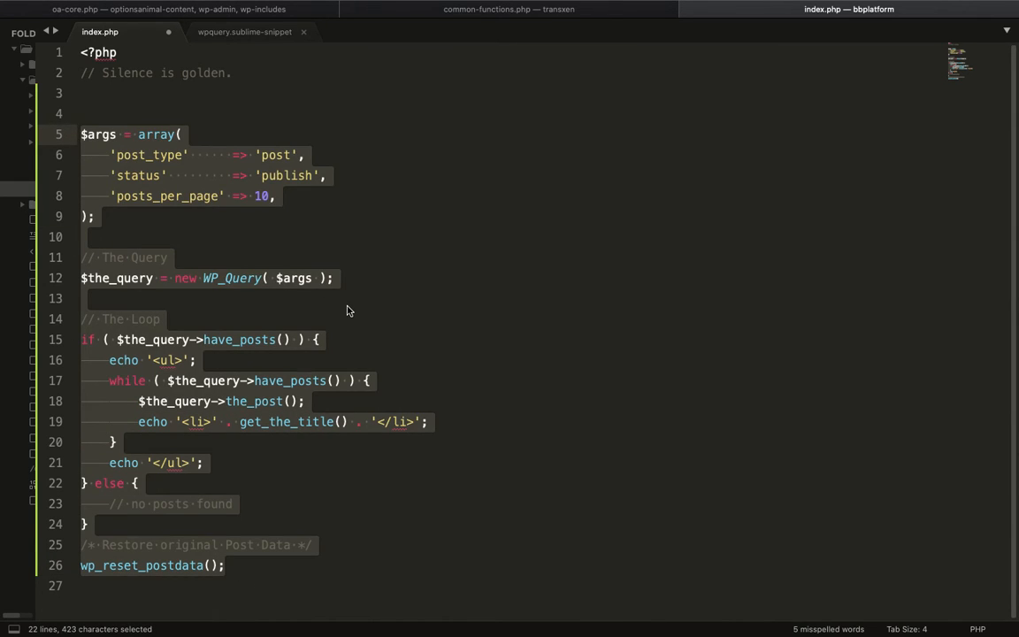
mouse_move(276, 318)
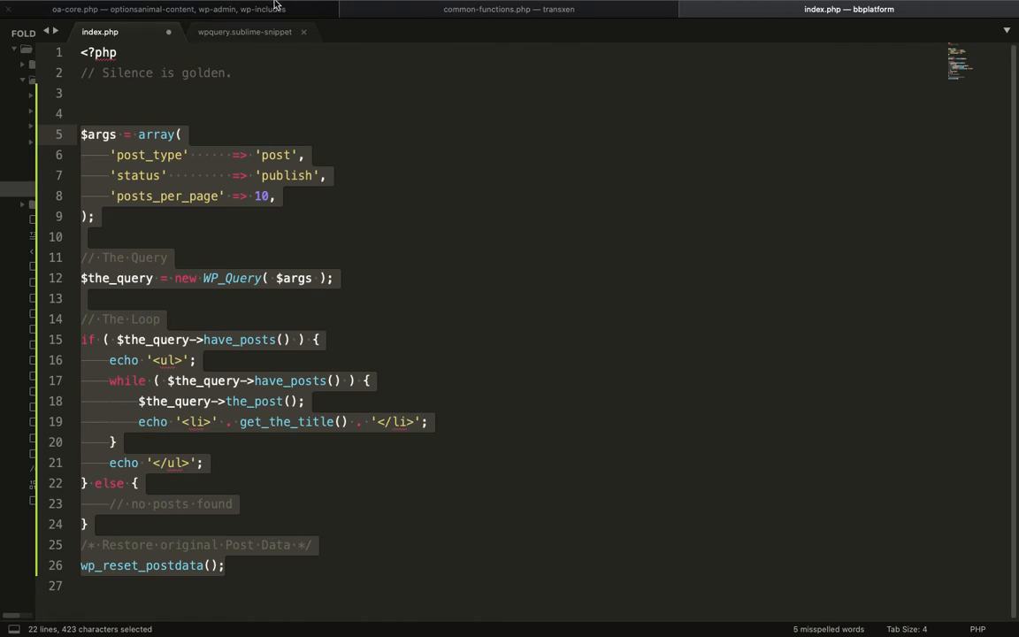
Step: Remove the backslashes before $args and $the_query on lines 10, 13 and 16, then return to index.php
left_click(244, 32)
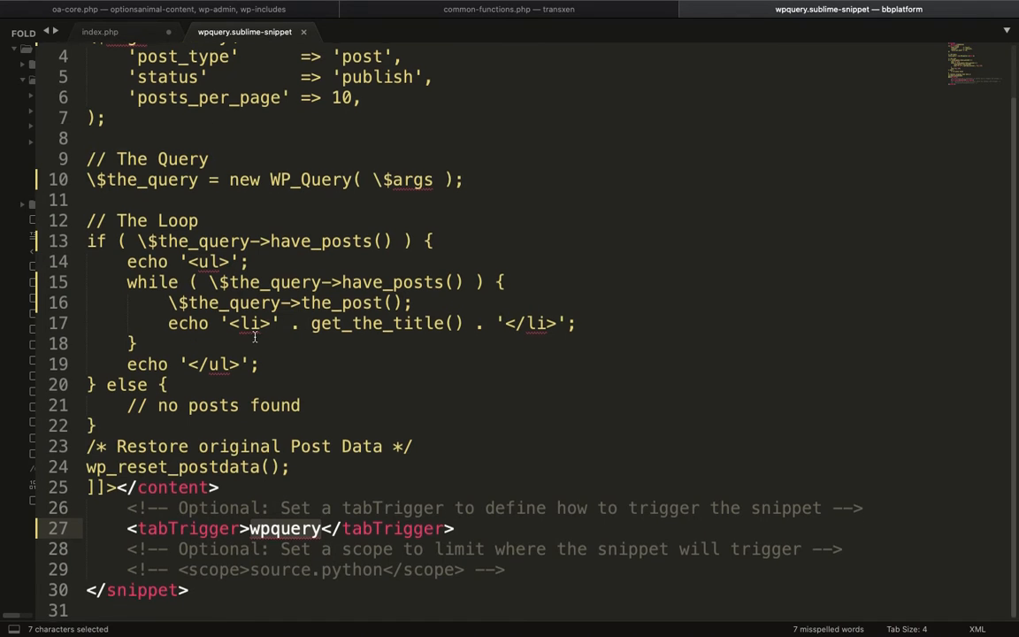
scroll("up", 3)
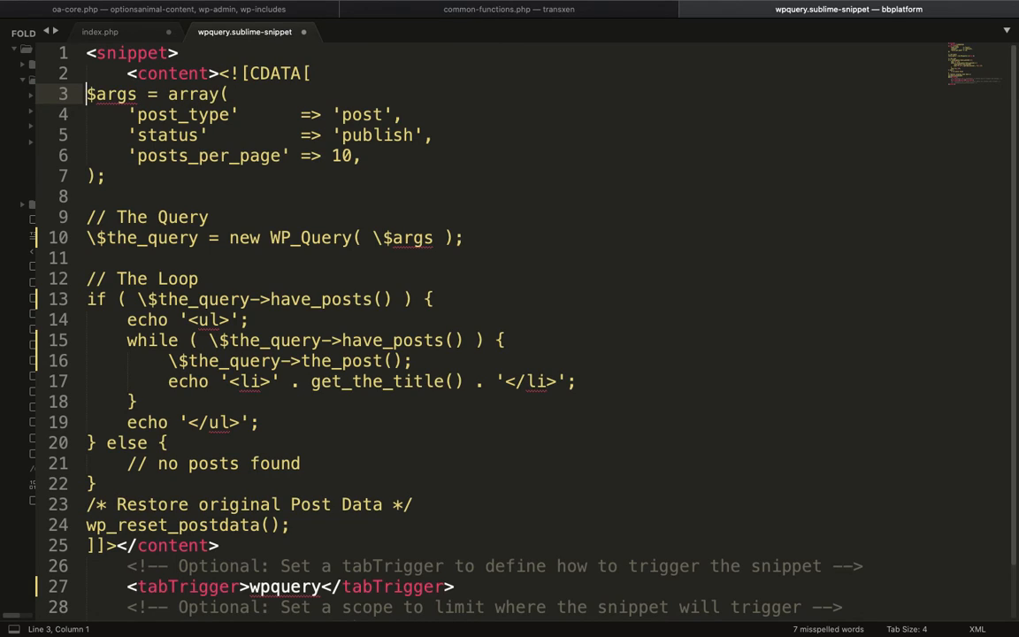
left_click(97, 237)
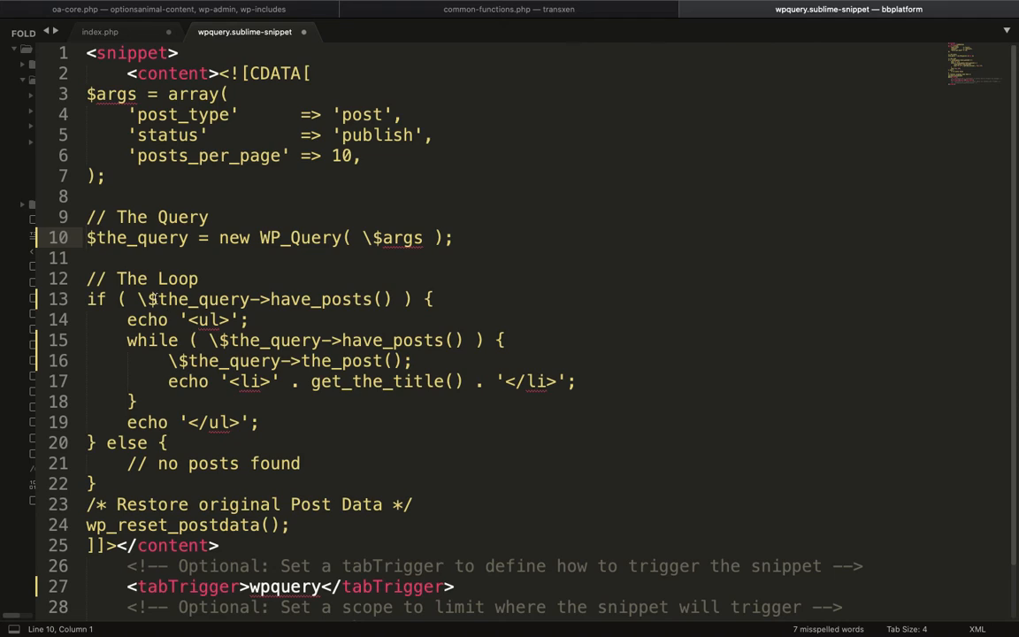
left_click(138, 299)
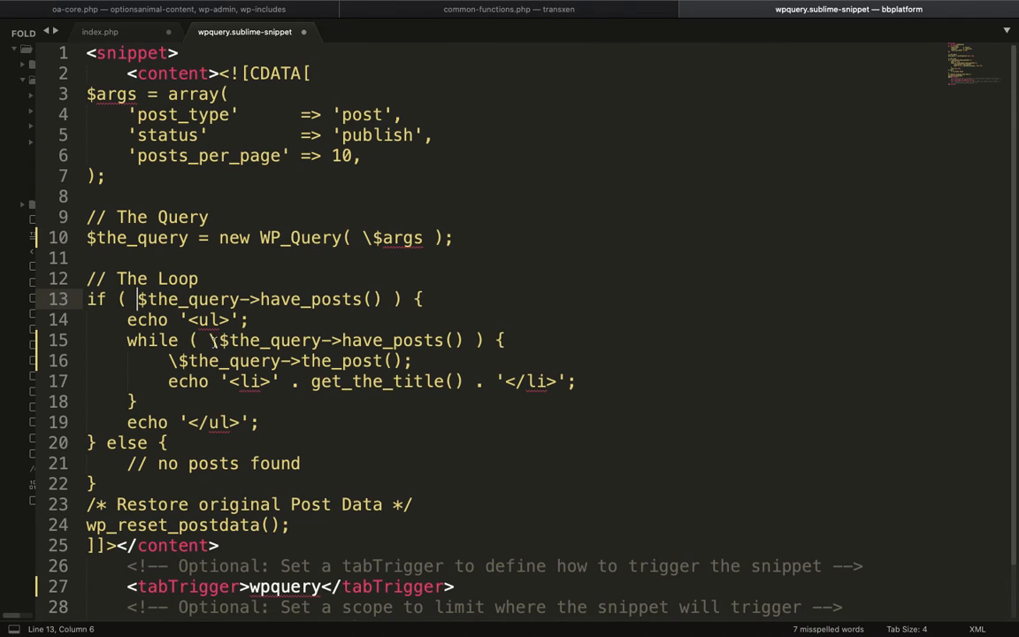
scroll("down", 3)
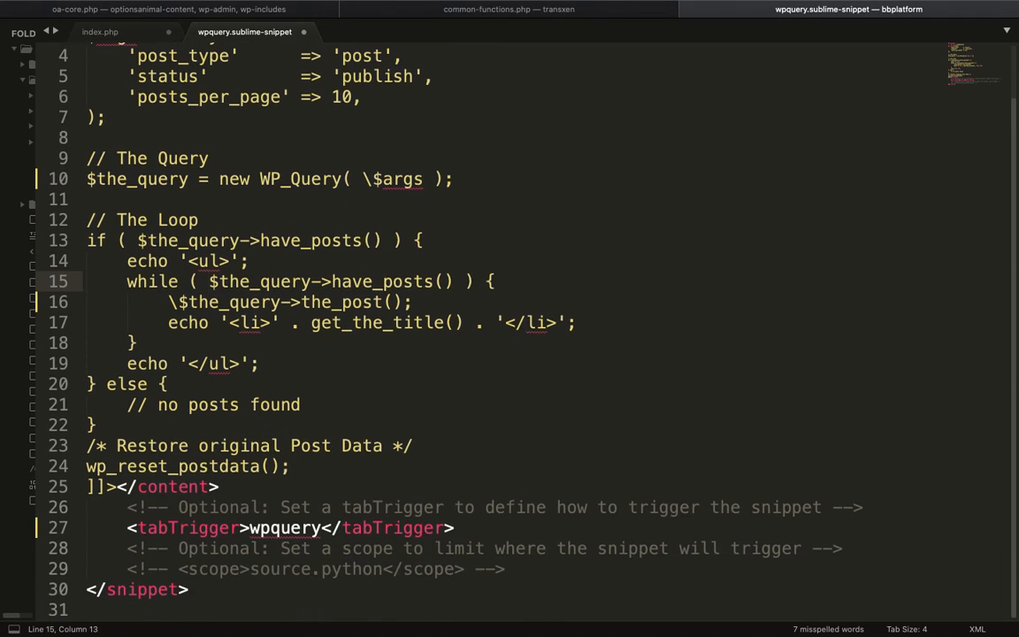
left_click(177, 301)
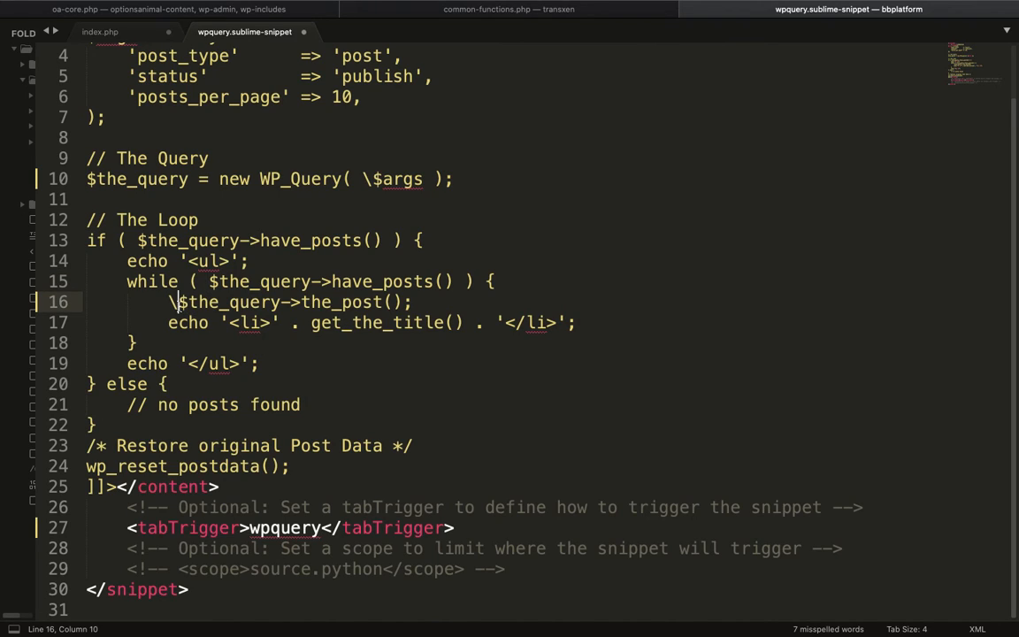
key("Backspace")
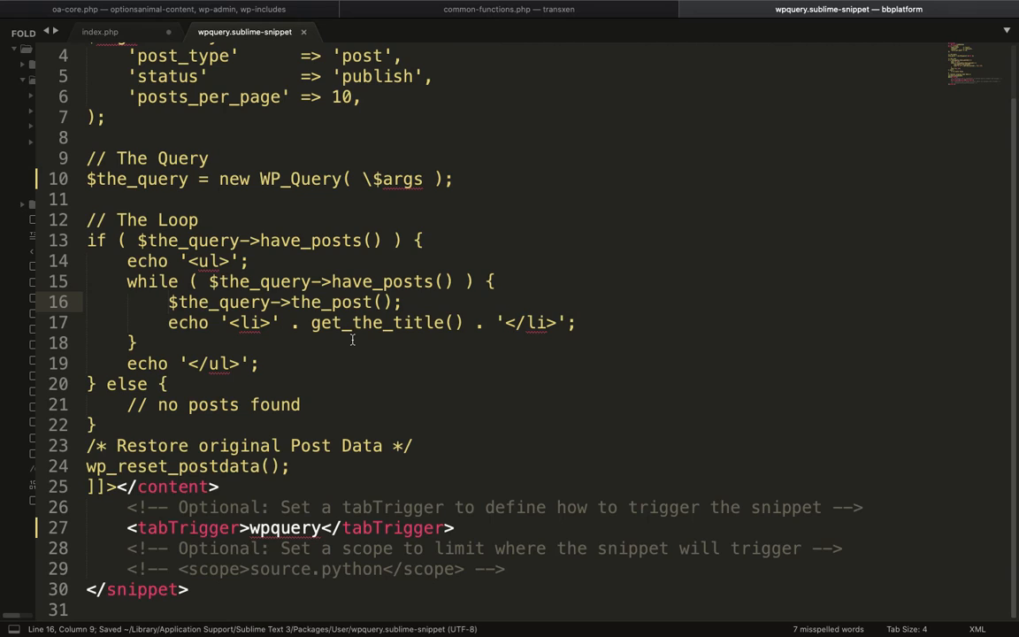
left_click(99, 31)
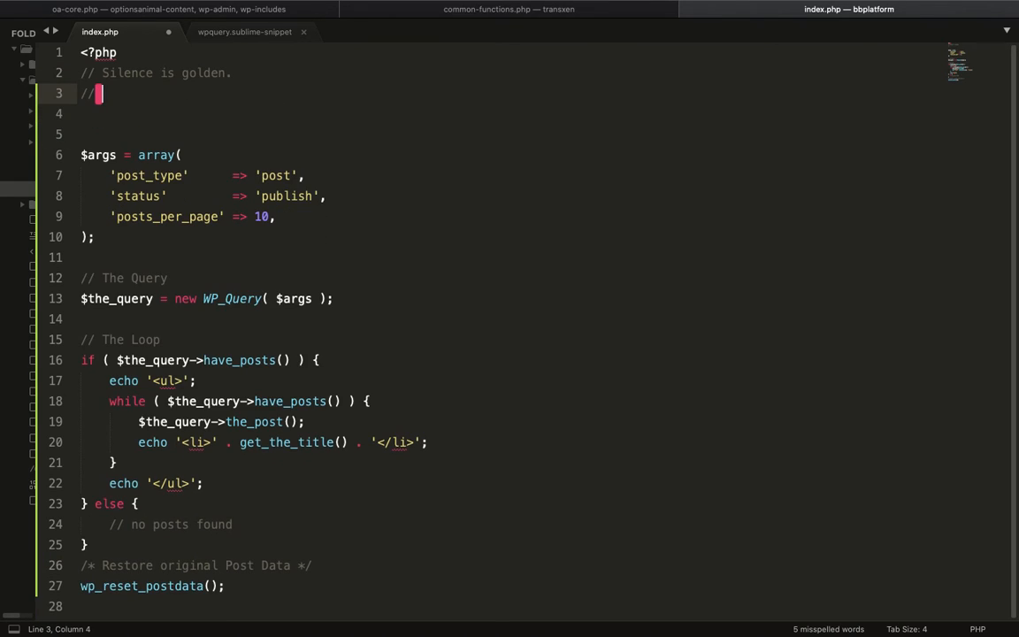
Step: Expand wpquery in index.php and scroll to compare the new loop, missing $args and $the_query, with the intact one
type("qp")
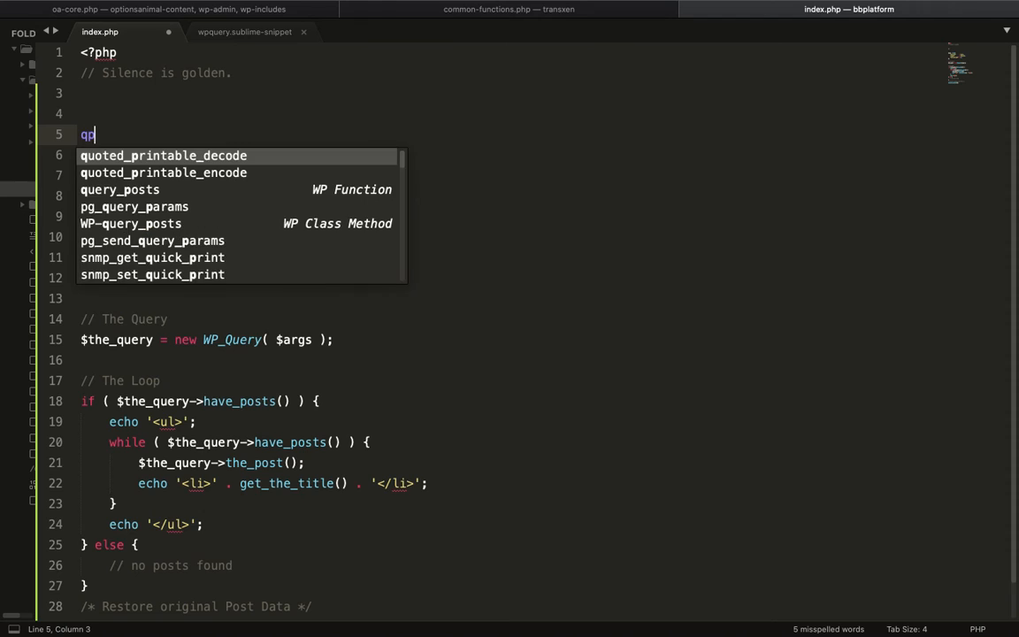
type("wp")
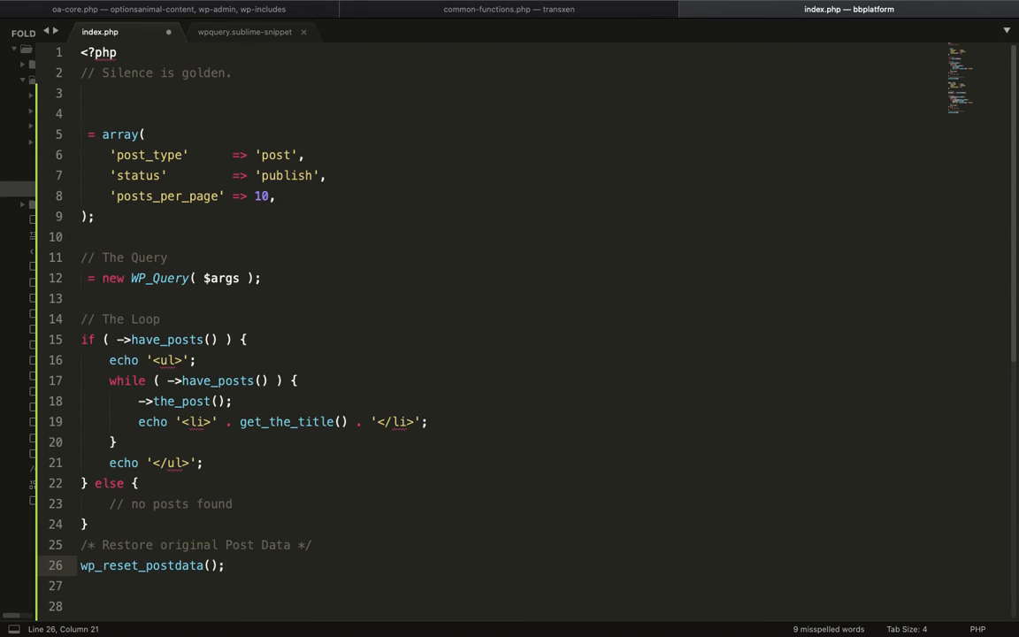
scroll("down", 3)
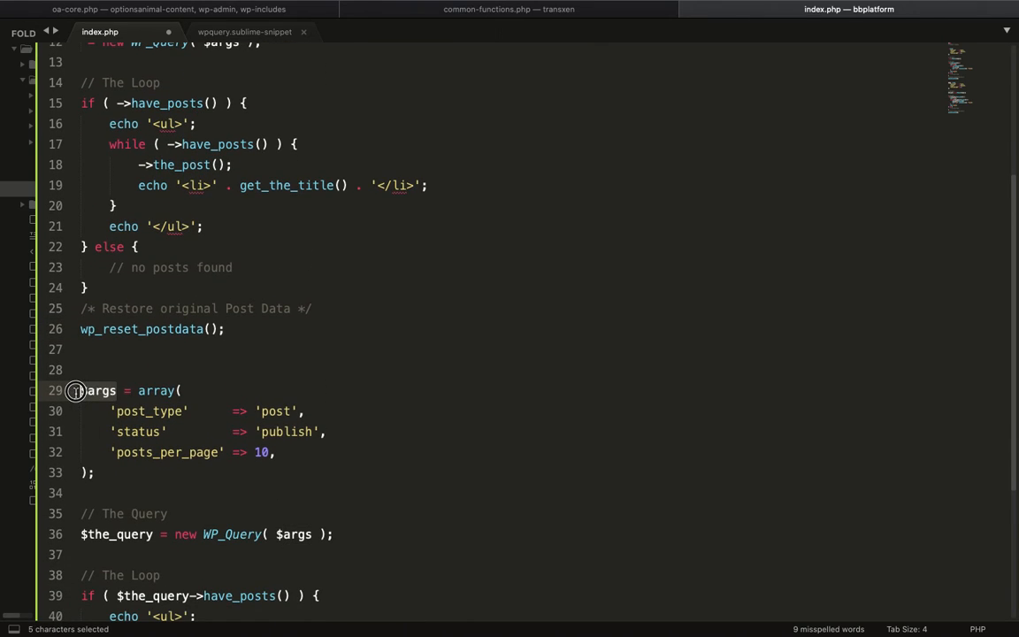
scroll("up", 3)
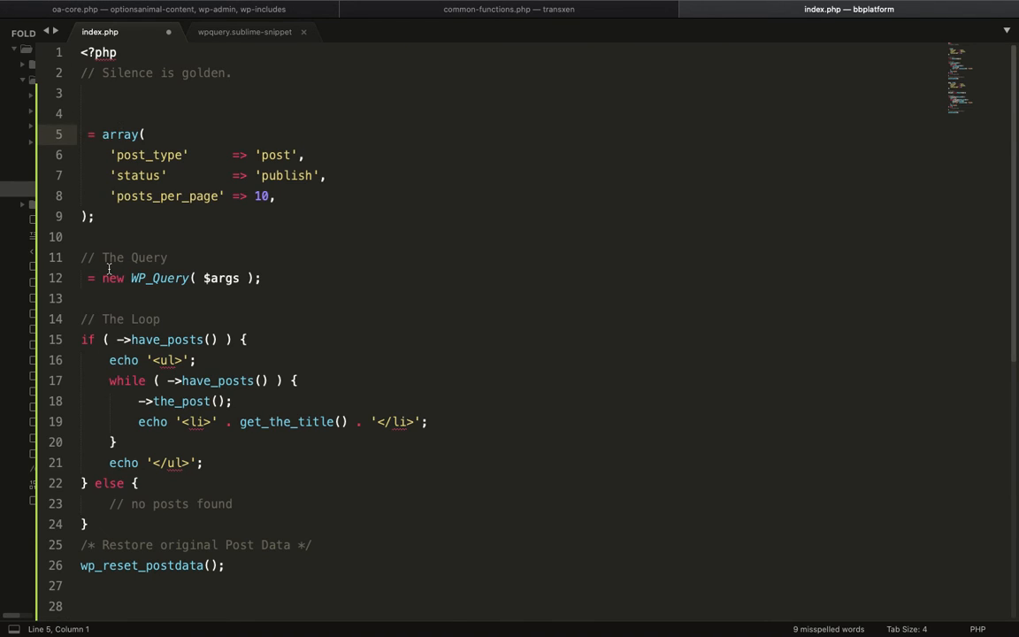
scroll("down", 3)
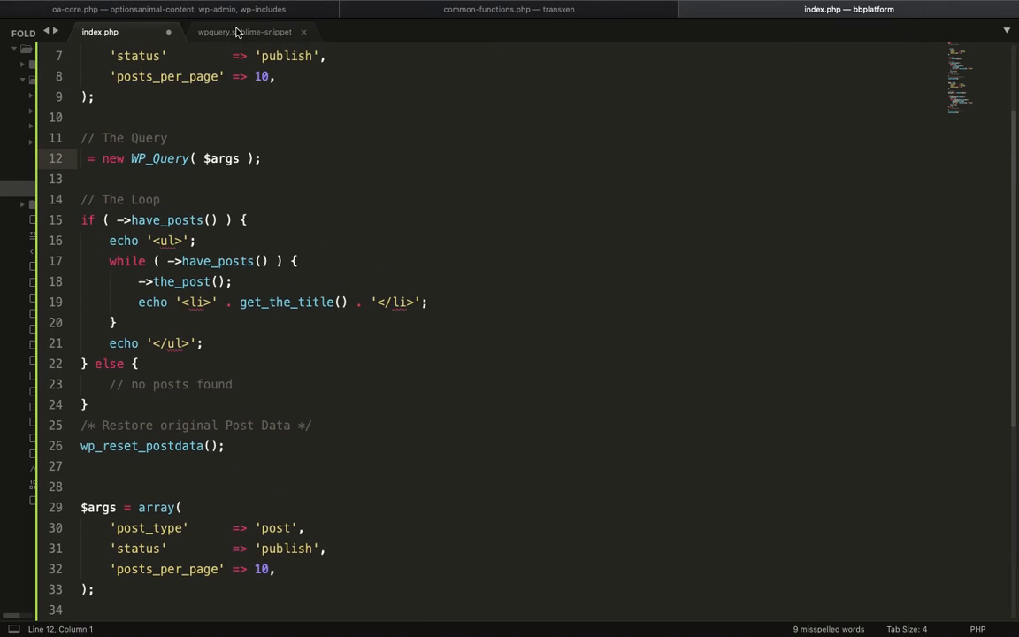
scroll("down", 3)
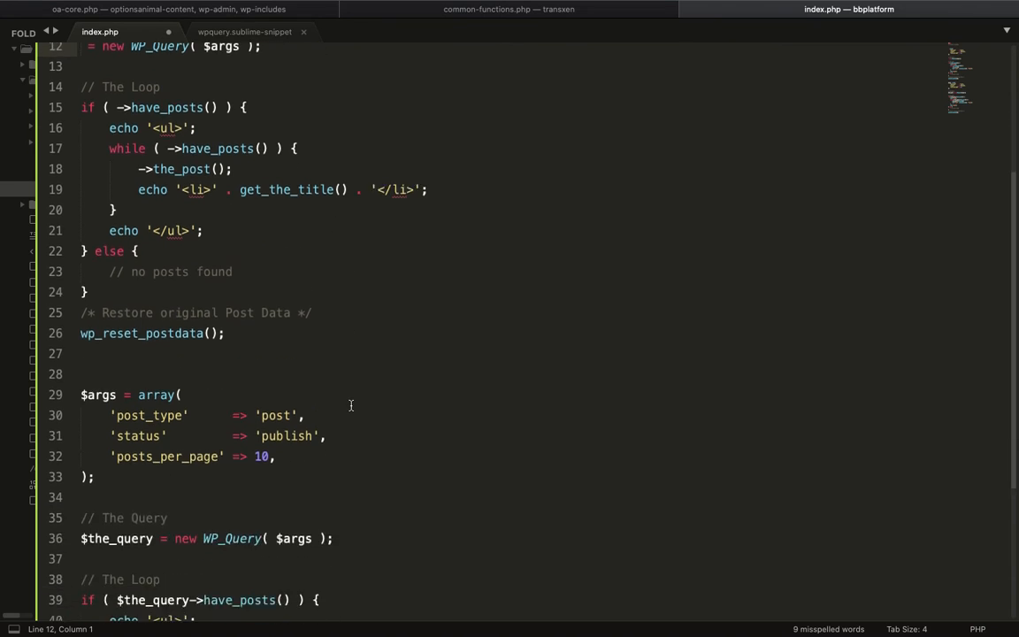
left_click(244, 32)
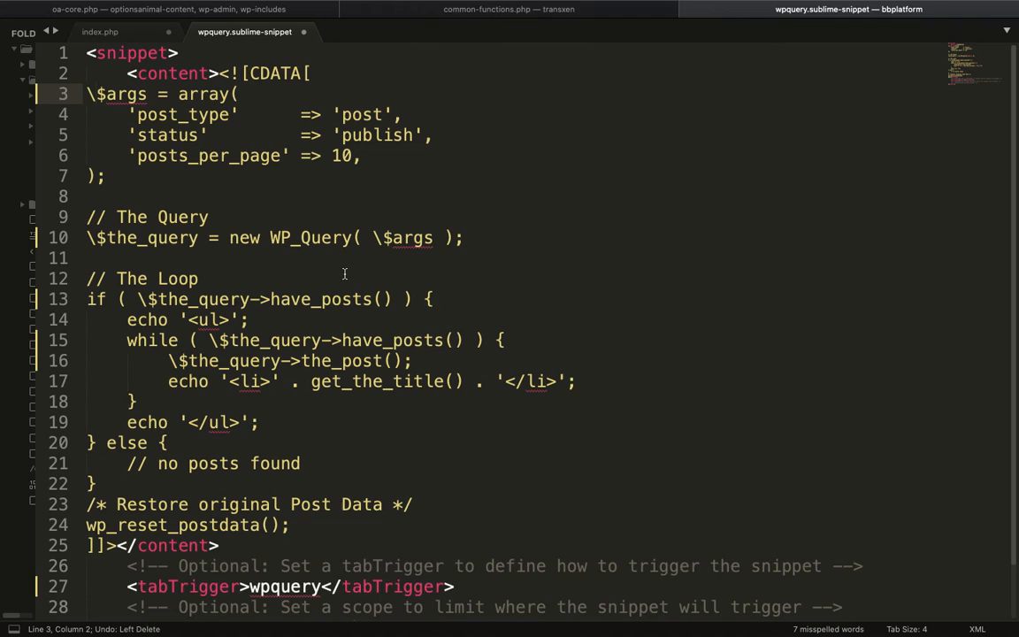
Step: Undo back to the escaped \$args/\$the_query, retype the tabTrigger as 'wpquery', save, and return to index.php
key("BackSpace")
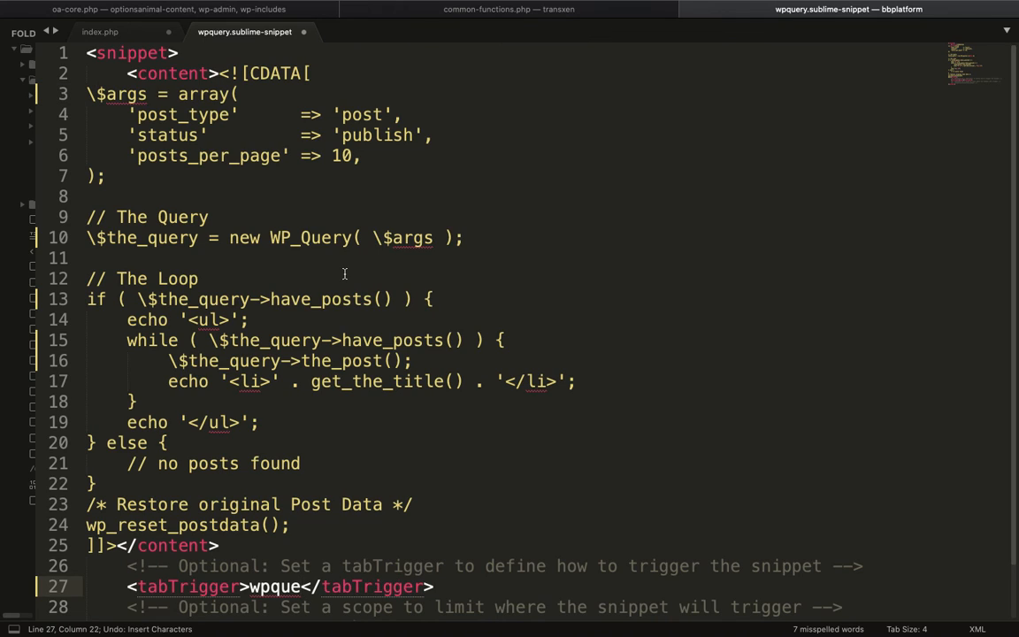
type("ry")
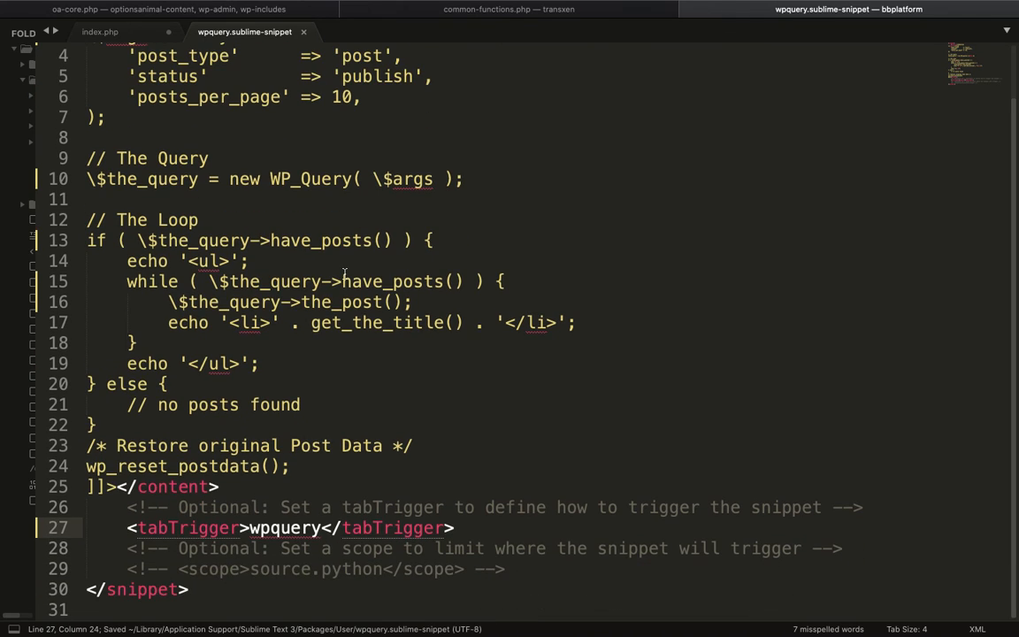
left_click(198, 527)
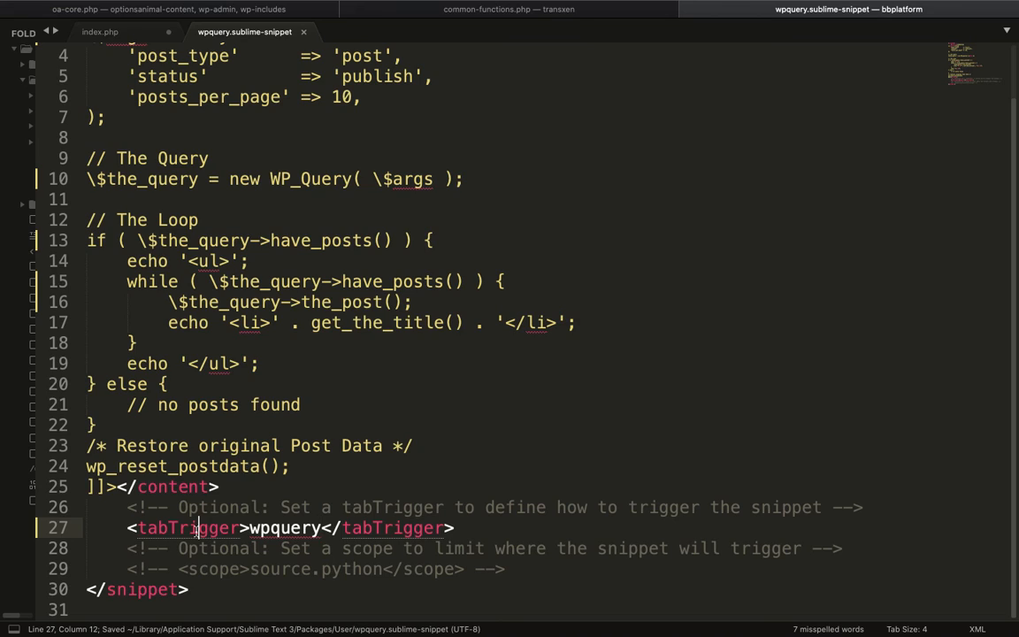
double_click(283, 527)
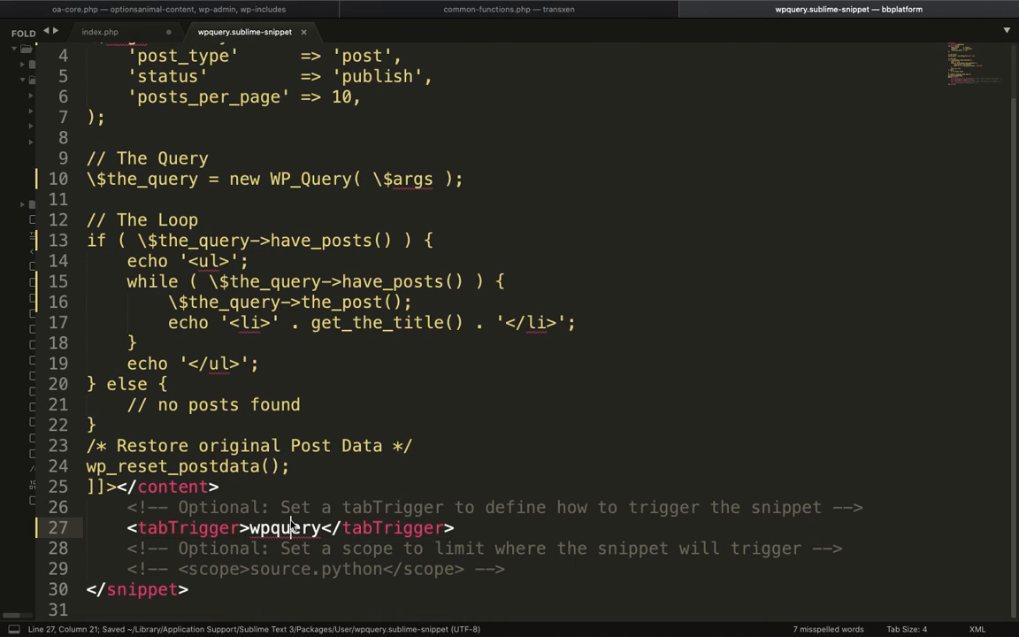
double_click(283, 527)
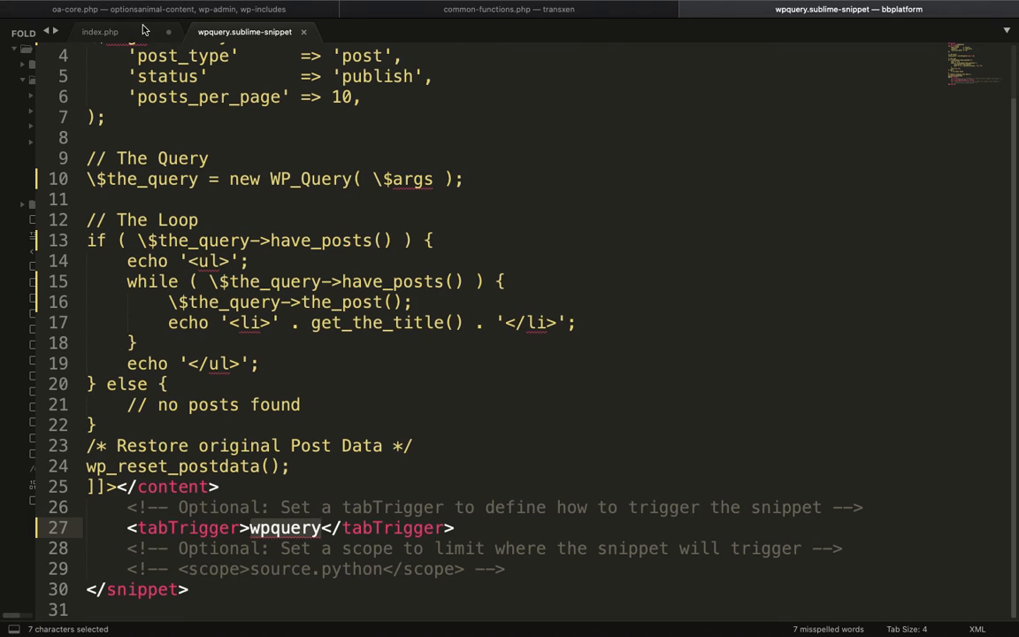
left_click(99, 32)
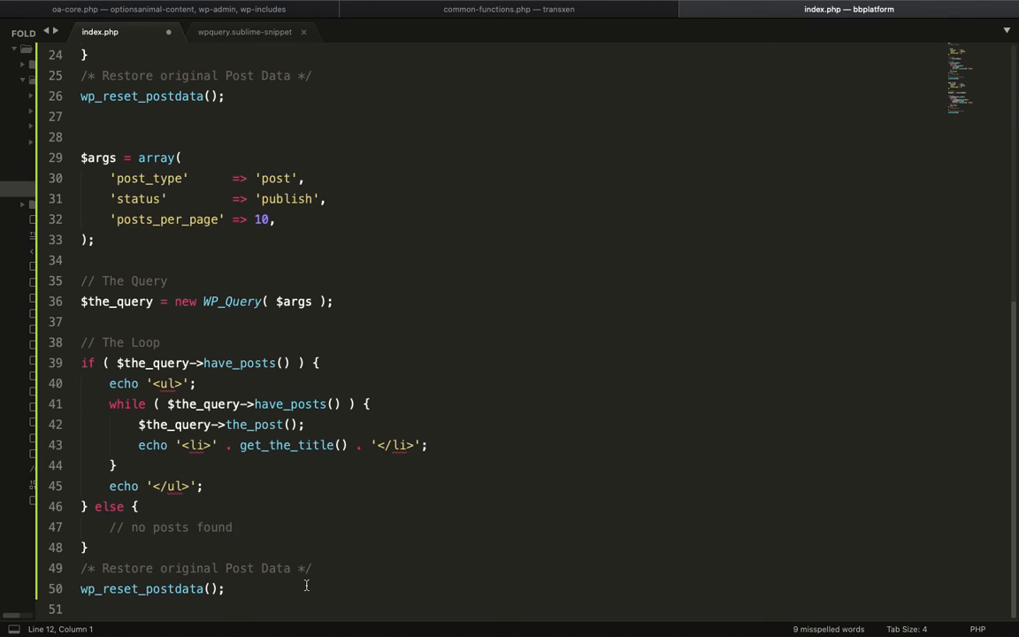